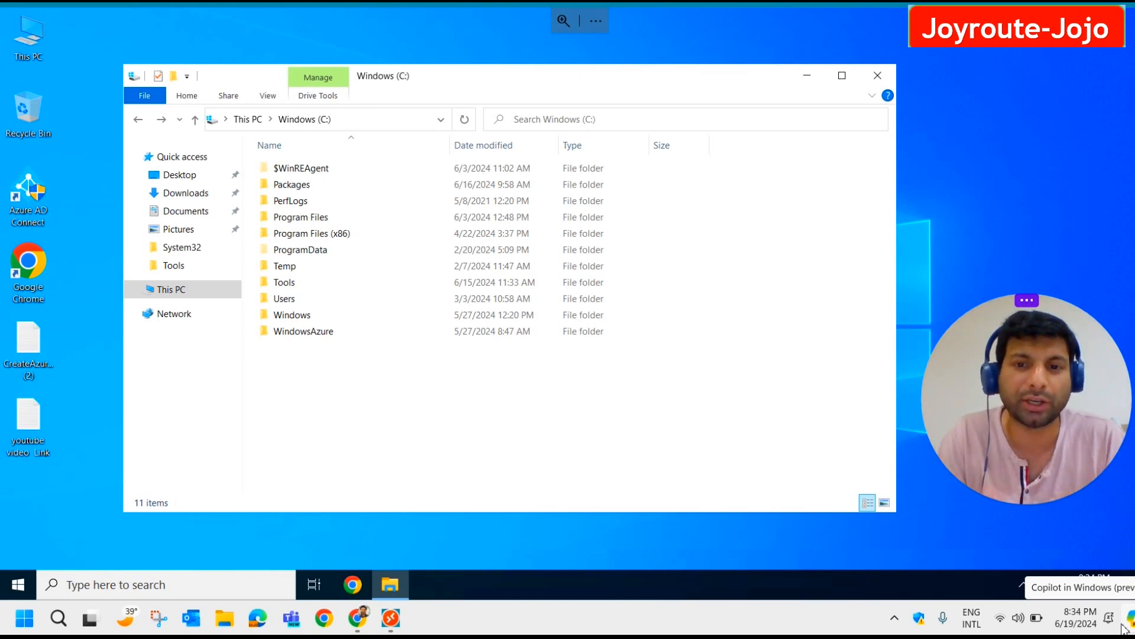
{"action": "mouse_move", "coordinate": [416, 387]}
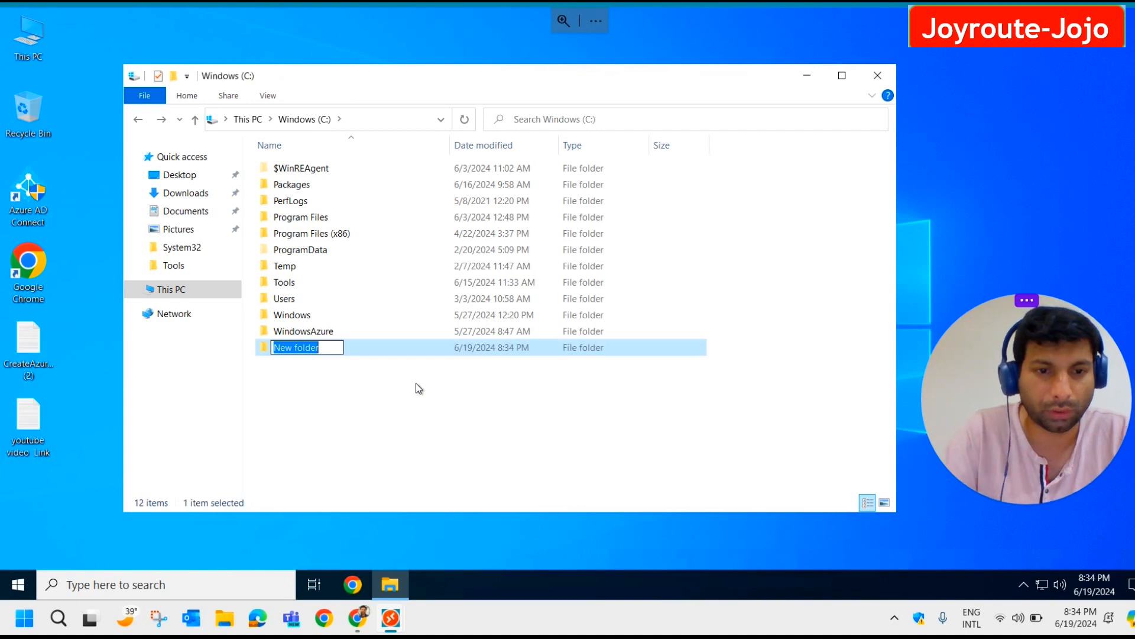
Name the new C: drive folder 'Restore a folder' and open it.
{"action": "type", "text": "Restore a f"}
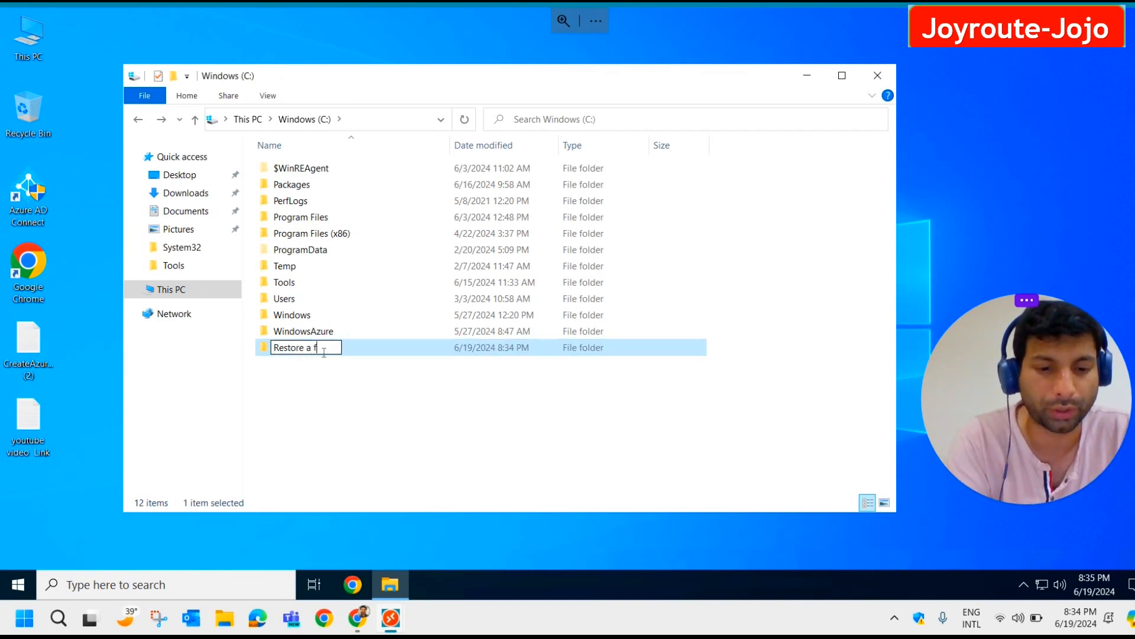
{"action": "type", "text": "older"}
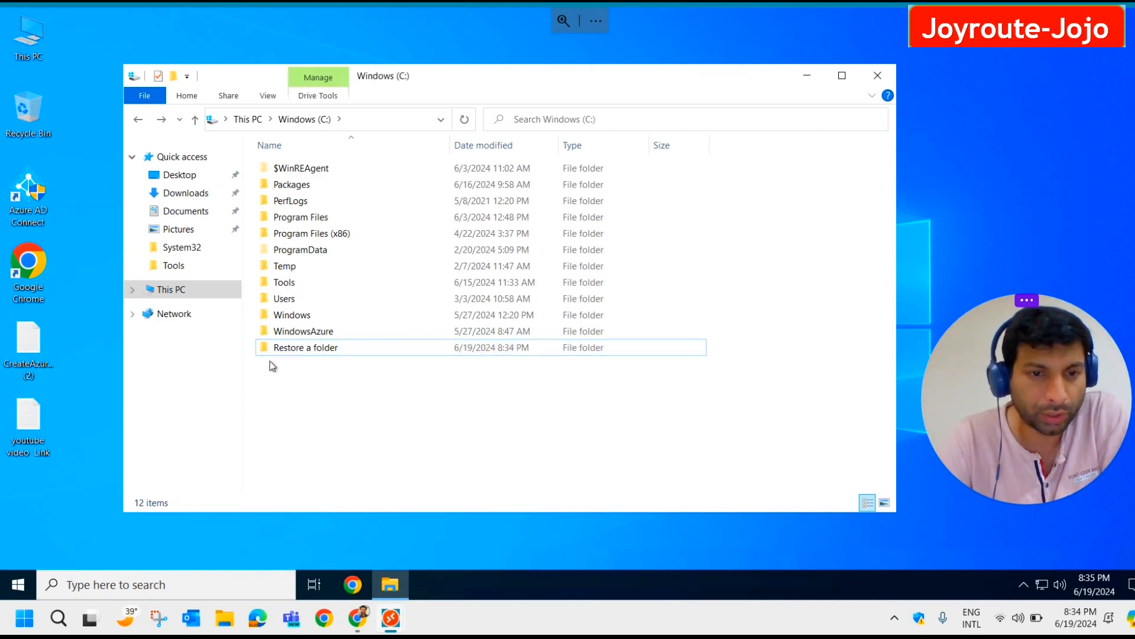
{"action": "double_click", "coordinate": [305, 347]}
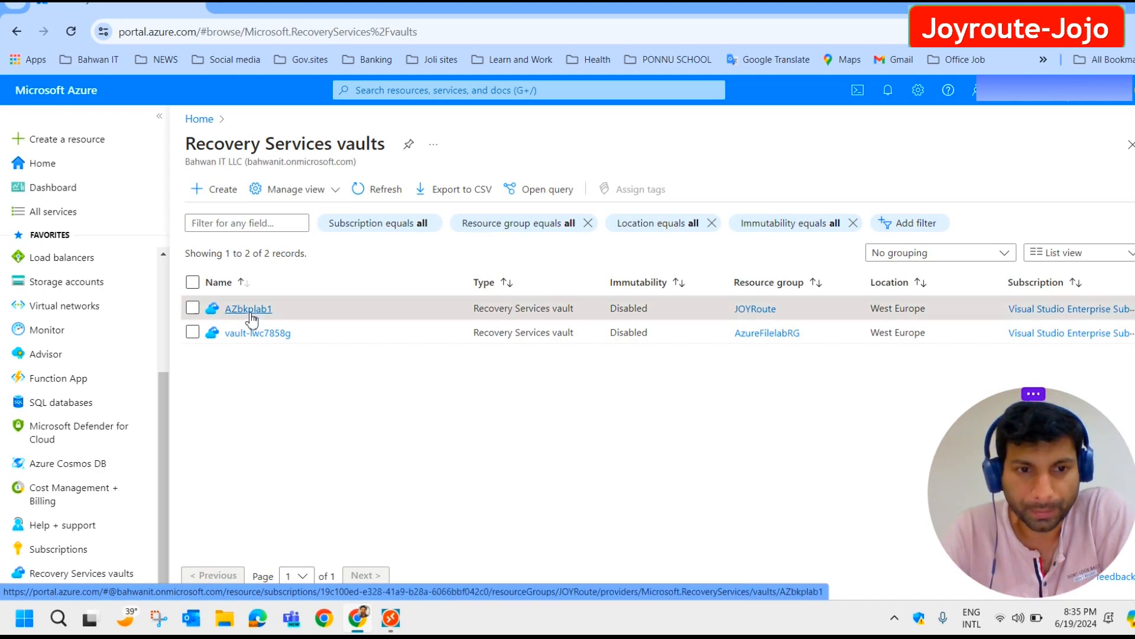
Open IntuneOnPrem's details under AZbkplab1's Azure Virtual Machine backup items and start Backup now.
{"action": "left_click", "coordinate": [248, 308]}
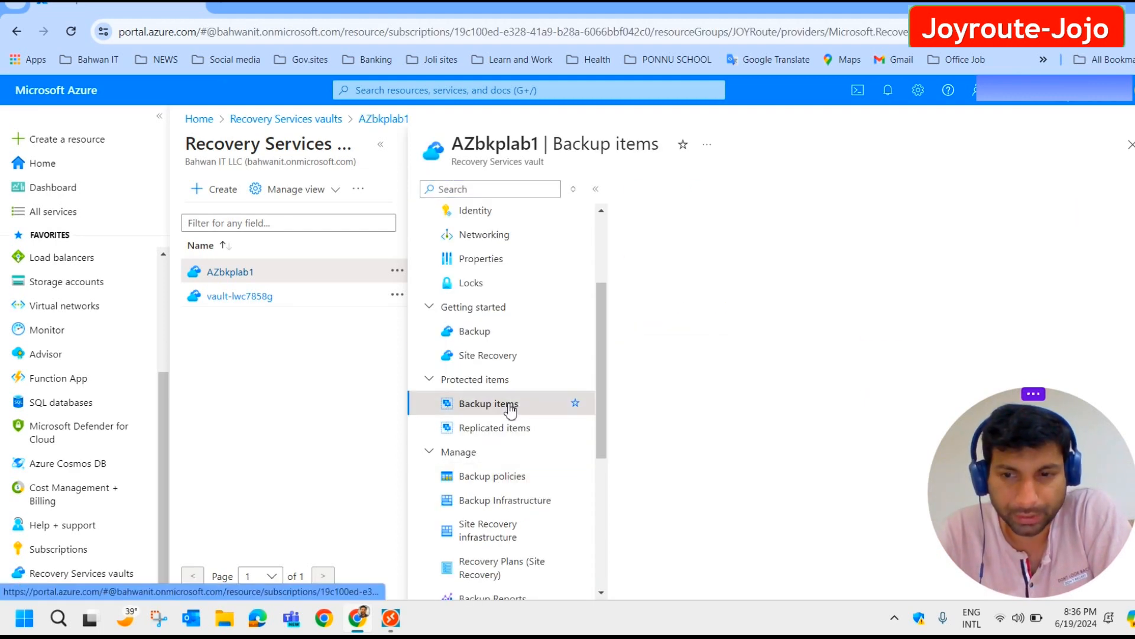
{"action": "left_click", "coordinate": [488, 404]}
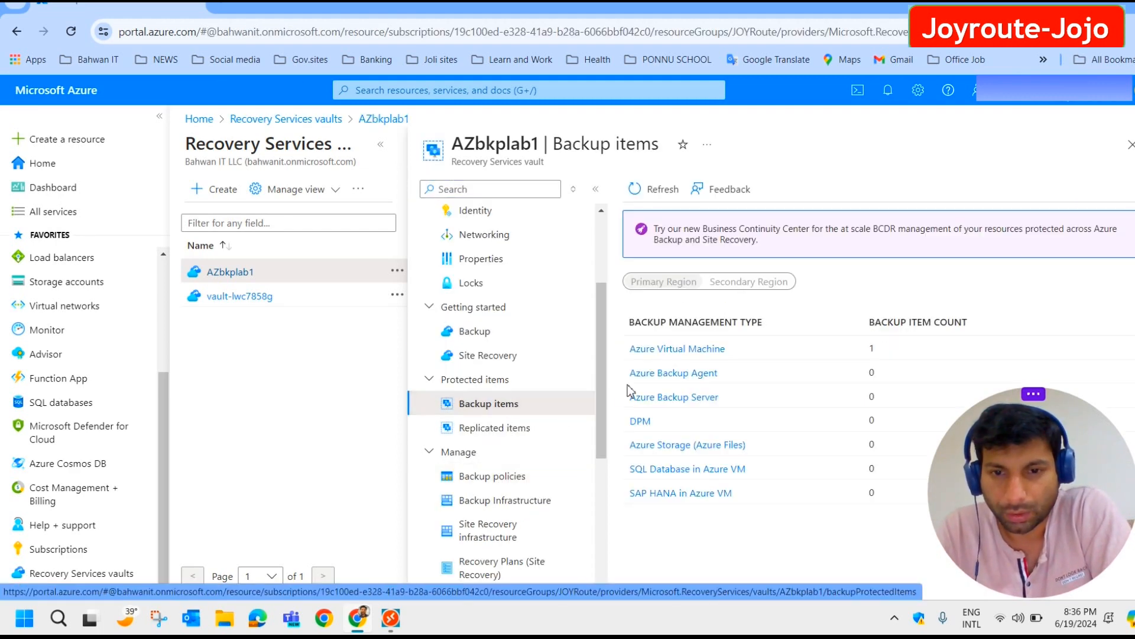
{"action": "left_click", "coordinate": [676, 348]}
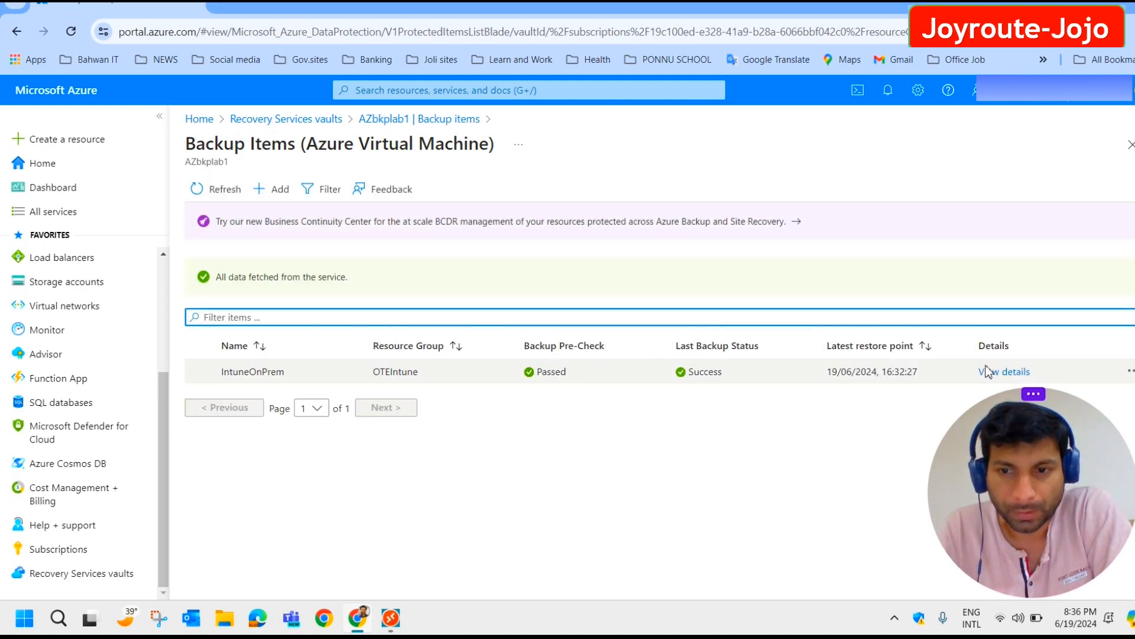
{"action": "left_click", "coordinate": [1005, 372]}
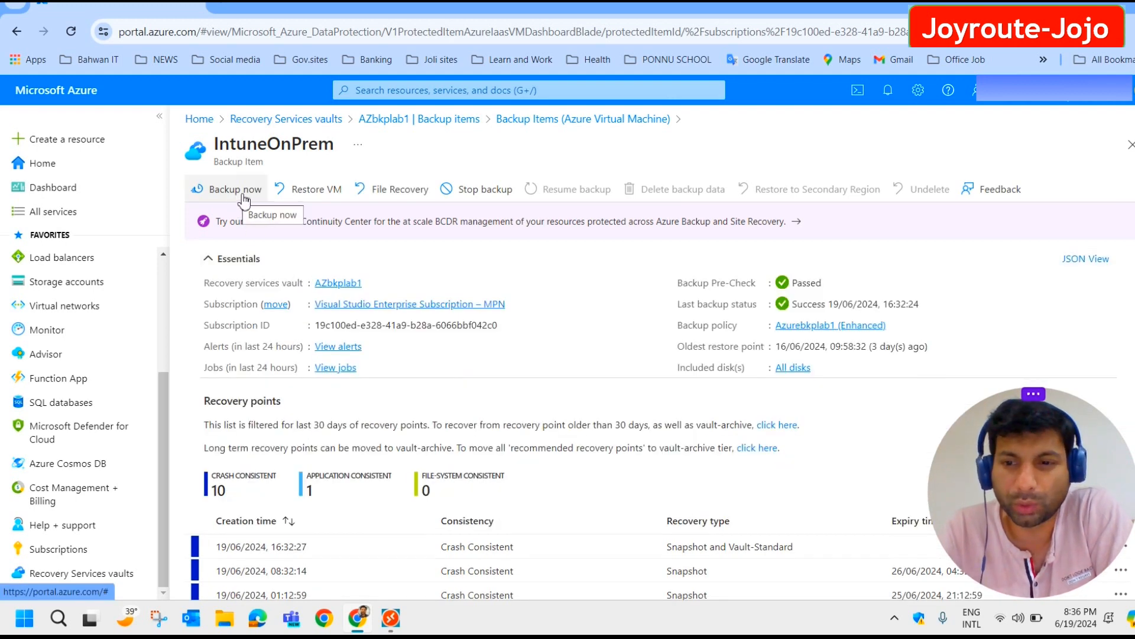
{"action": "mouse_move", "coordinate": [241, 197]}
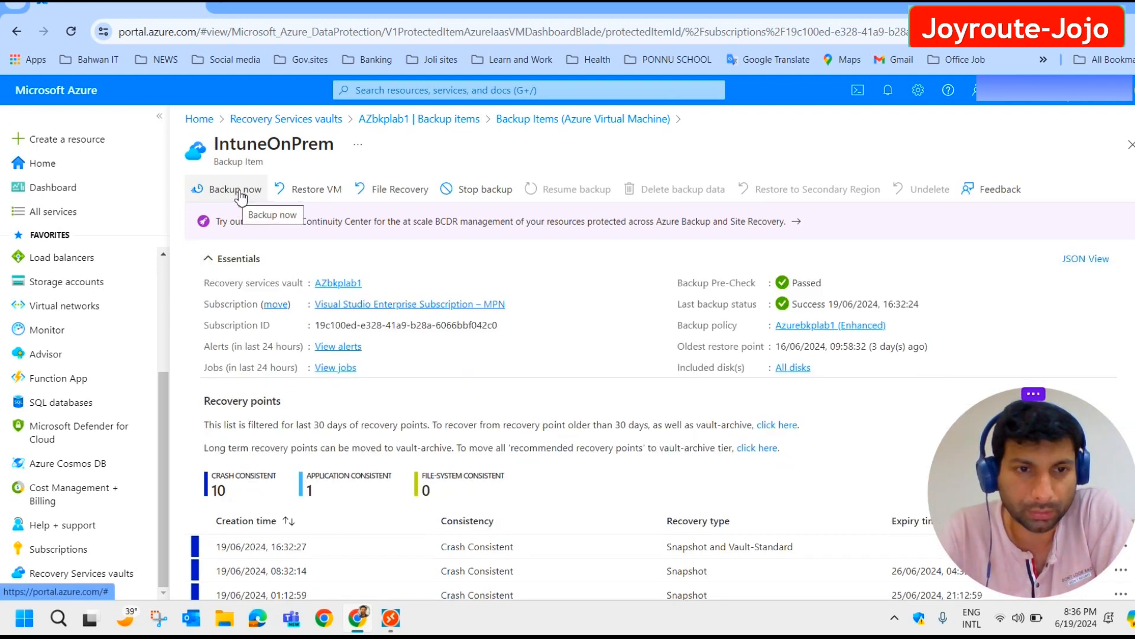
{"action": "left_click", "coordinate": [235, 189]}
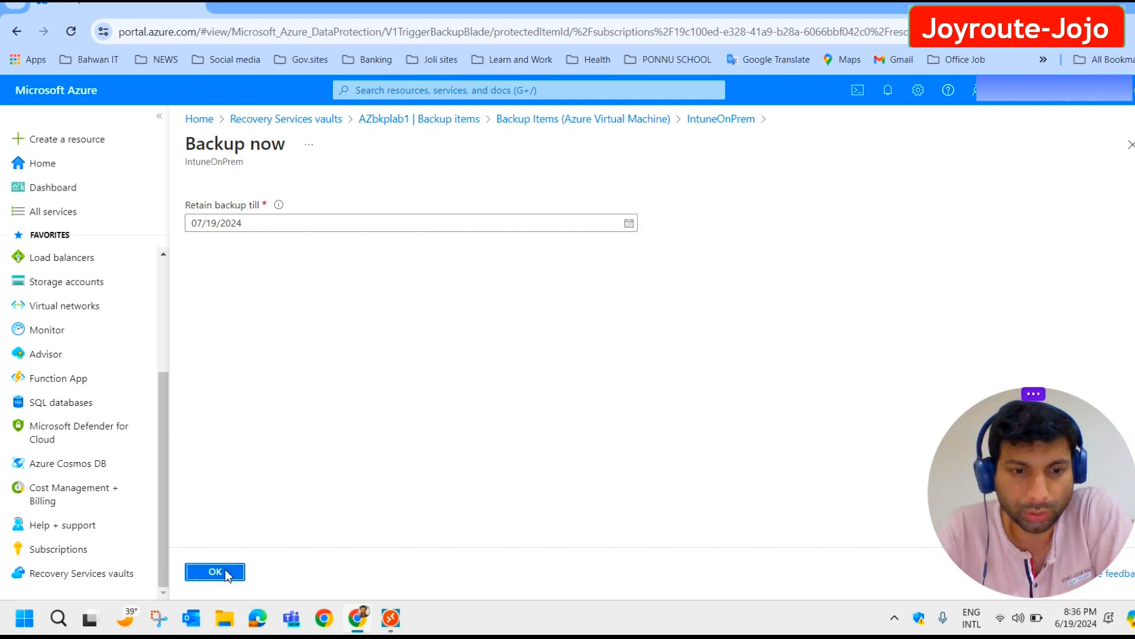
Confirm the IntuneOnPrem backup retained until 07/19/2024, then reopen the AZbkplab1 vault.
{"action": "left_click", "coordinate": [214, 571]}
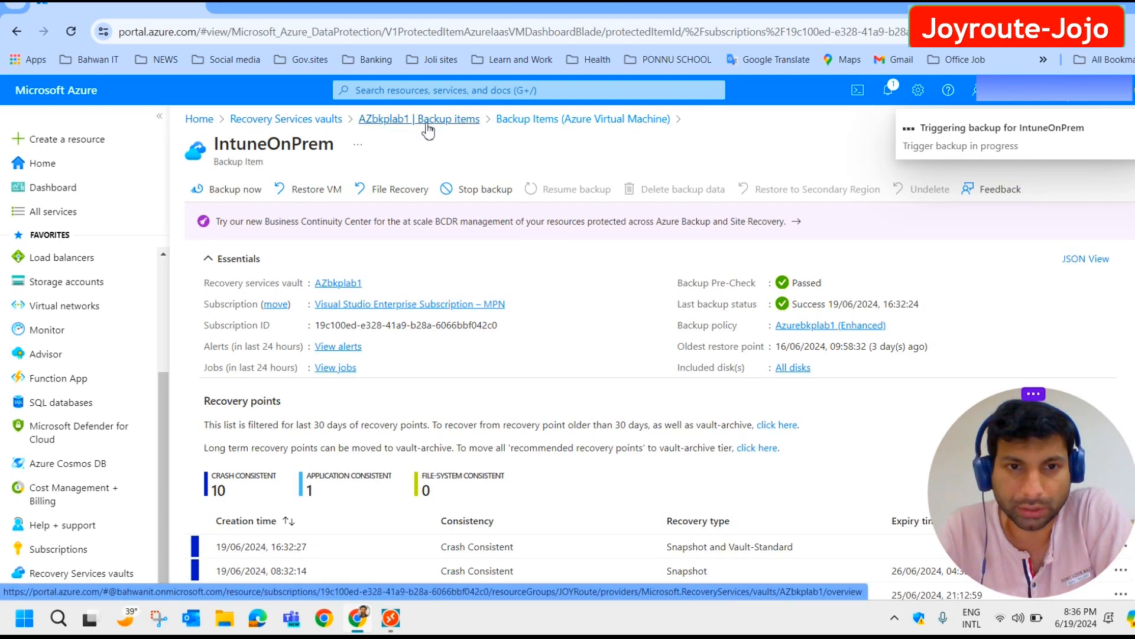
{"action": "left_click", "coordinate": [285, 119]}
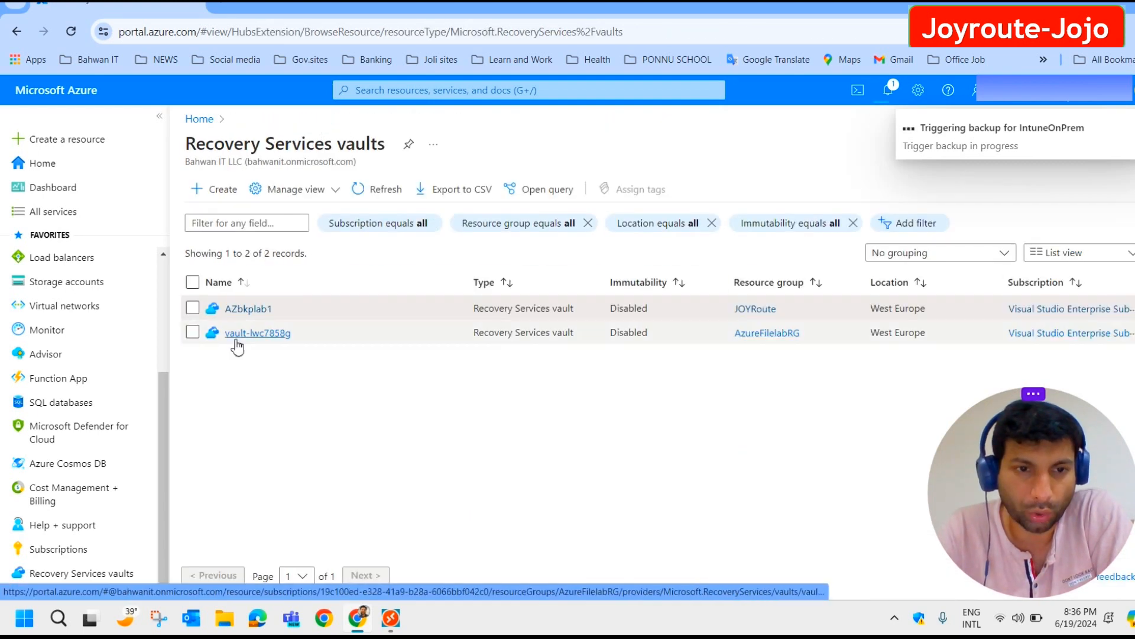
{"action": "left_click", "coordinate": [248, 308]}
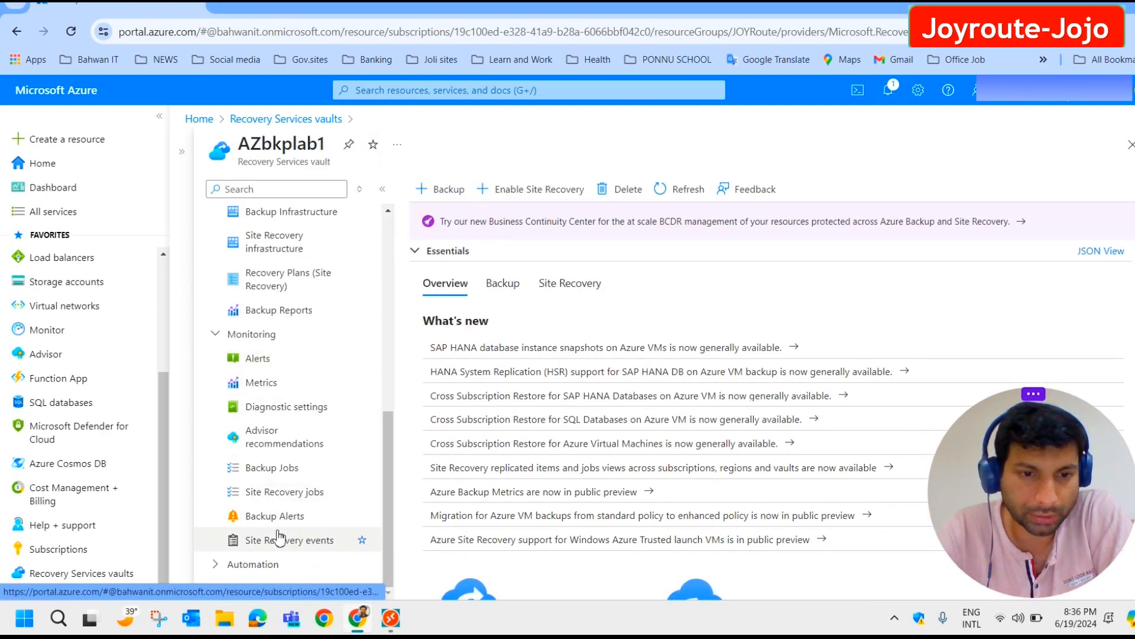
Show AZbkplab1's Backup Jobs list with the completed IntuneOnPrem jobs.
{"action": "left_click", "coordinate": [272, 467]}
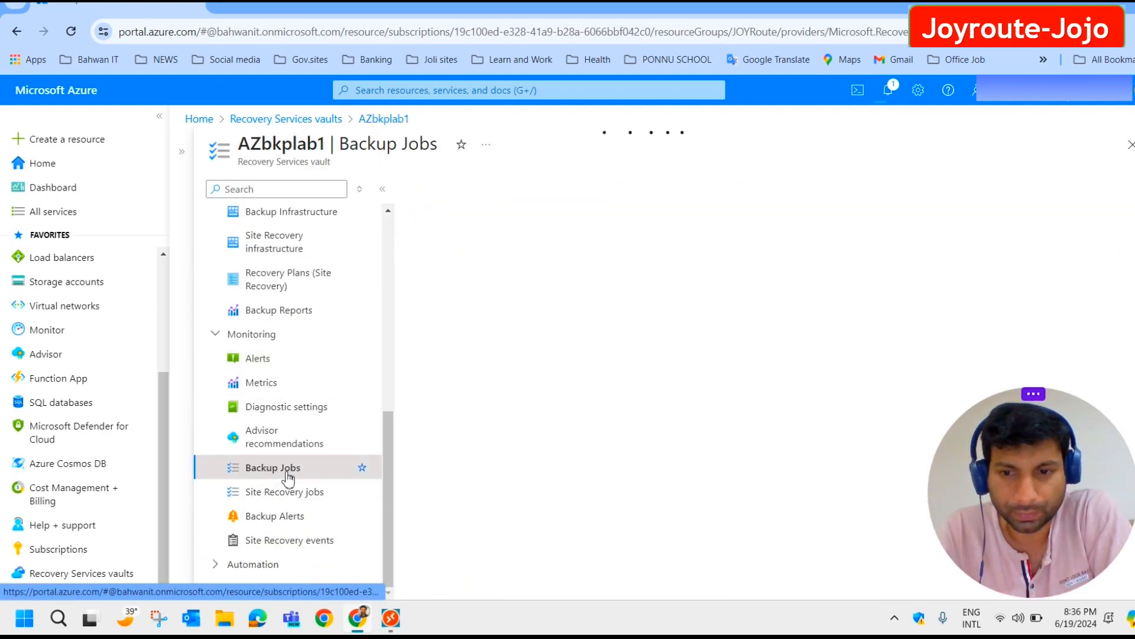
{"action": "left_click", "coordinate": [273, 468]}
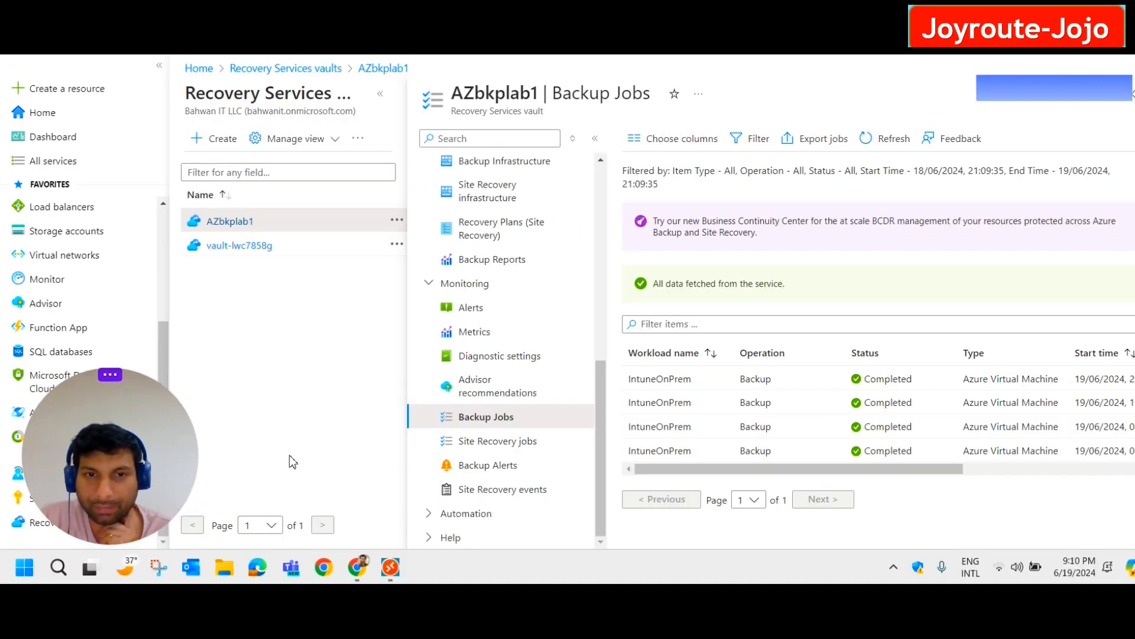
{"action": "mouse_move", "coordinate": [817, 449]}
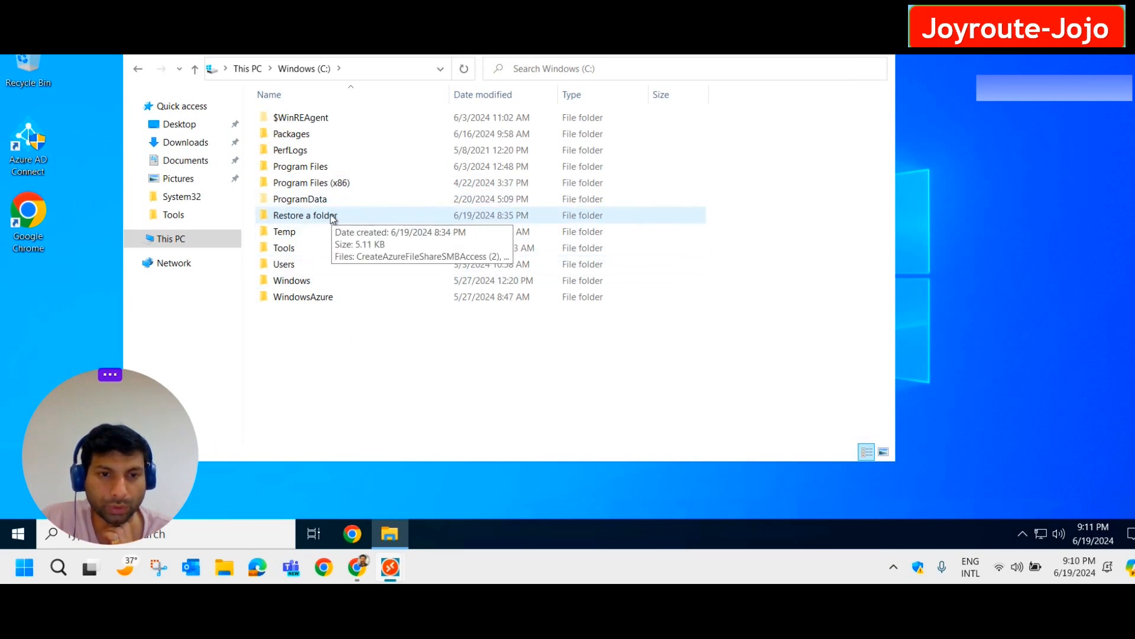
Permanently delete 'Restore a folder' from C: and return to the portal.
{"action": "left_click", "coordinate": [305, 216]}
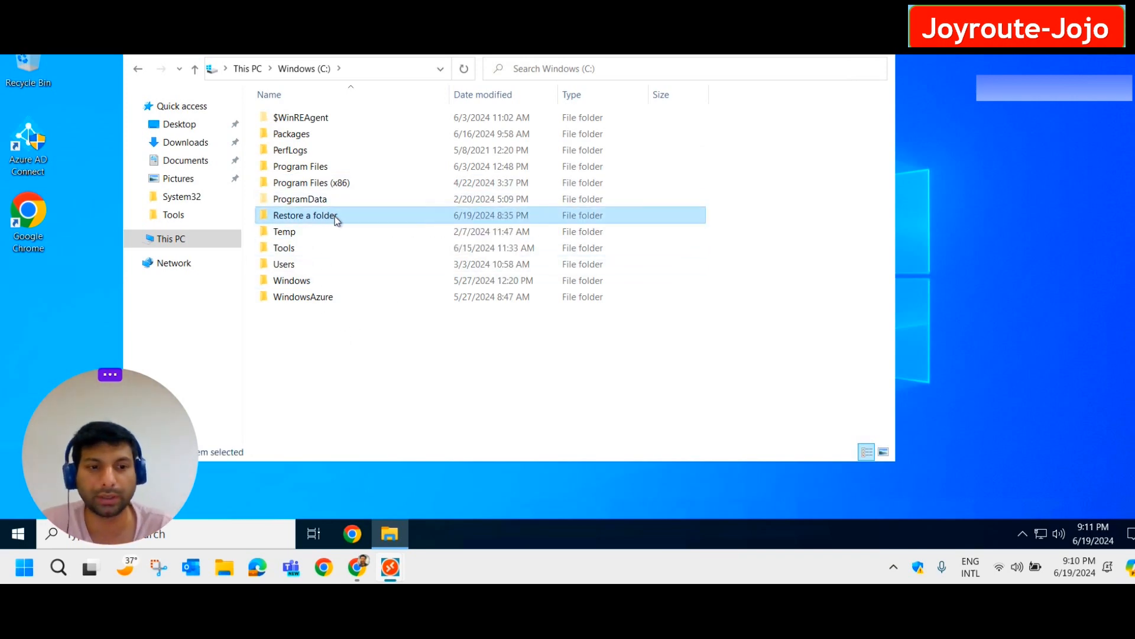
{"action": "mouse_move", "coordinate": [305, 216]}
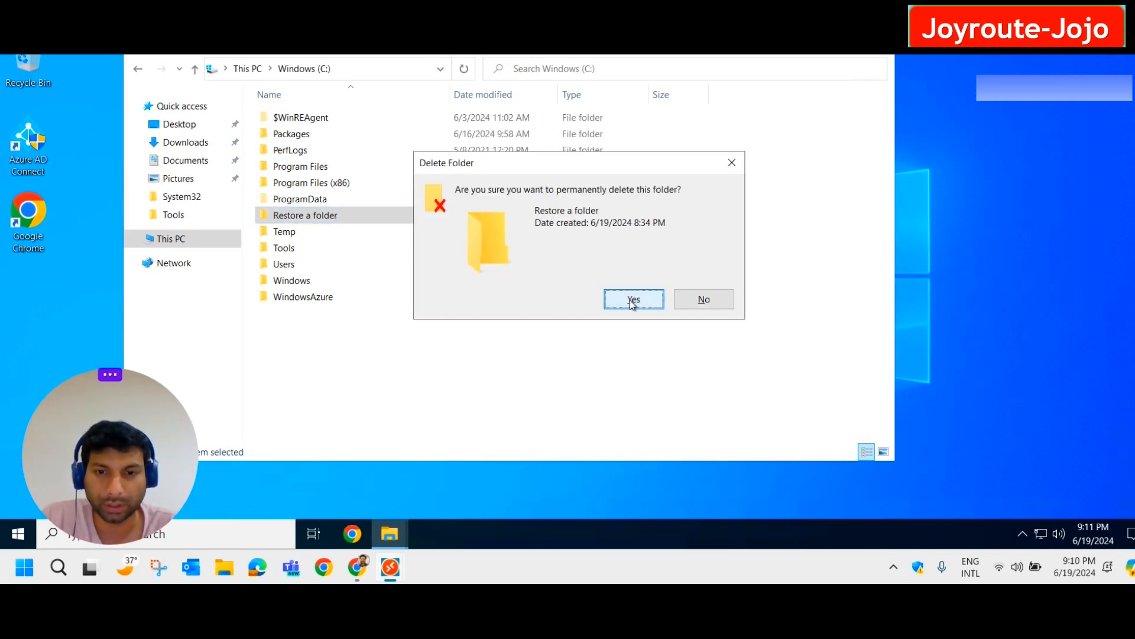
{"action": "left_click", "coordinate": [633, 299]}
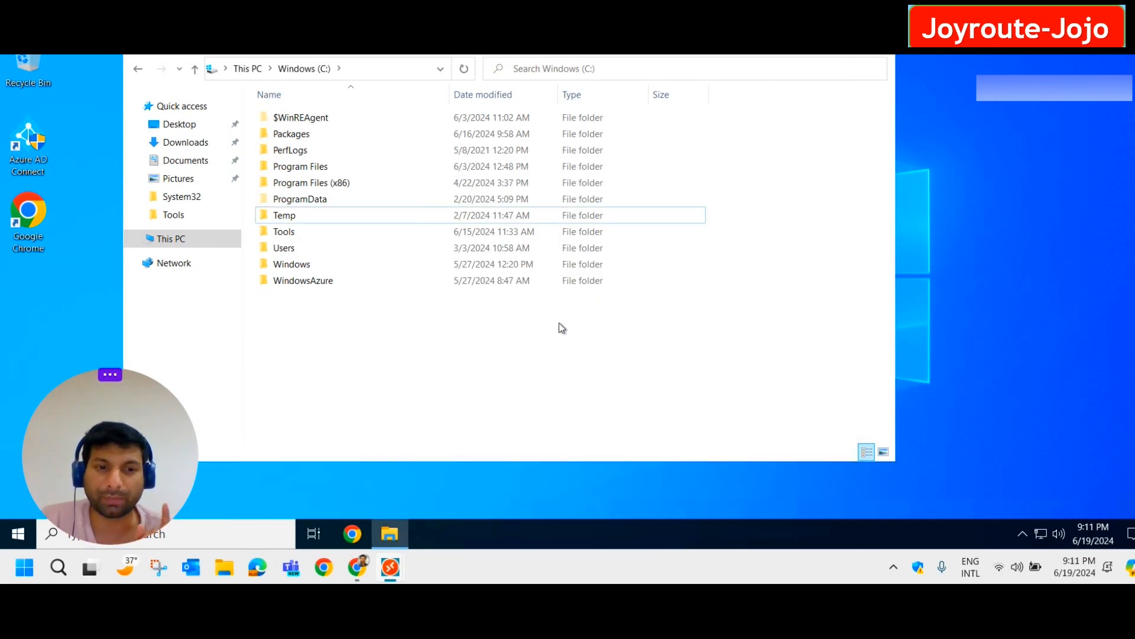
{"action": "mouse_move", "coordinate": [549, 333]}
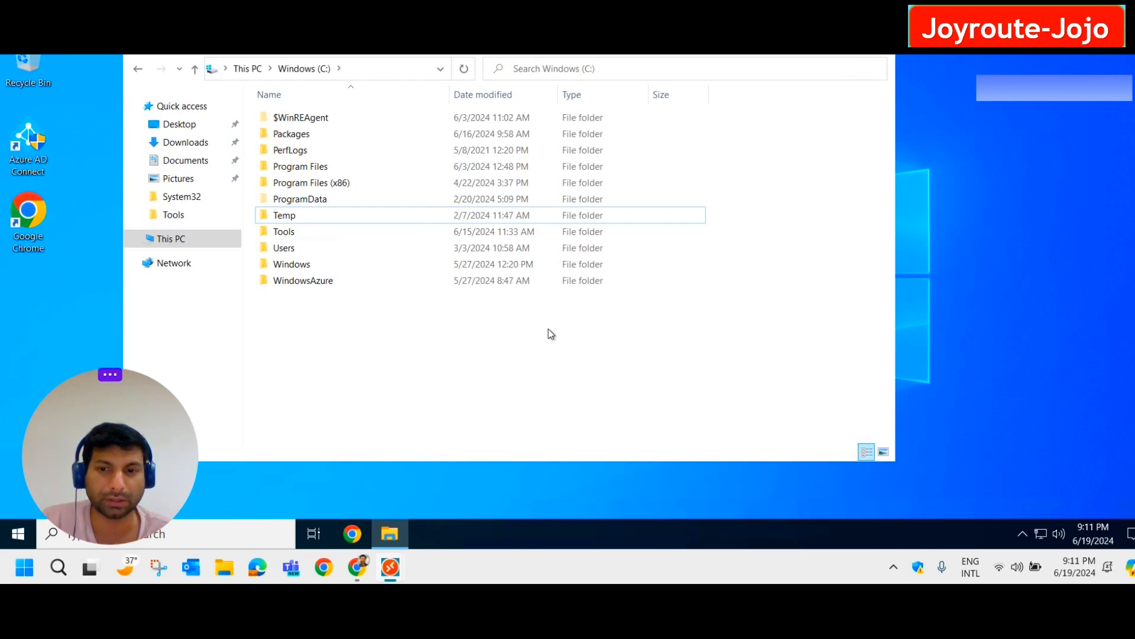
{"action": "left_click", "coordinate": [356, 567]}
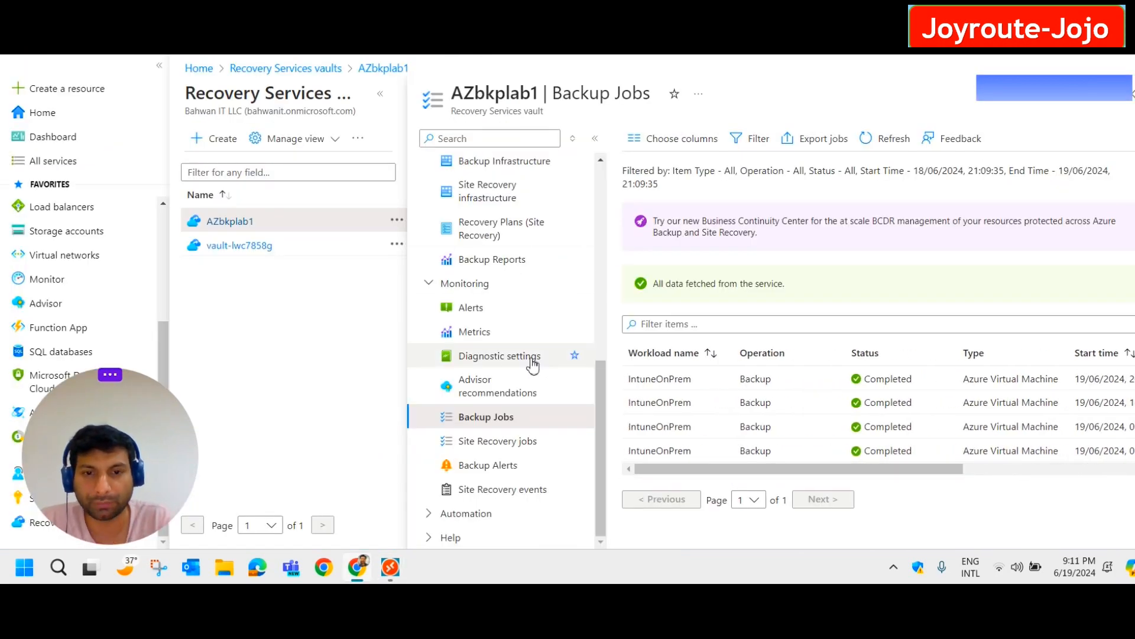
Choose File Recovery from IntuneOnPrem's menu under Azure Virtual Machine backup items.
{"action": "left_click", "coordinate": [487, 291]}
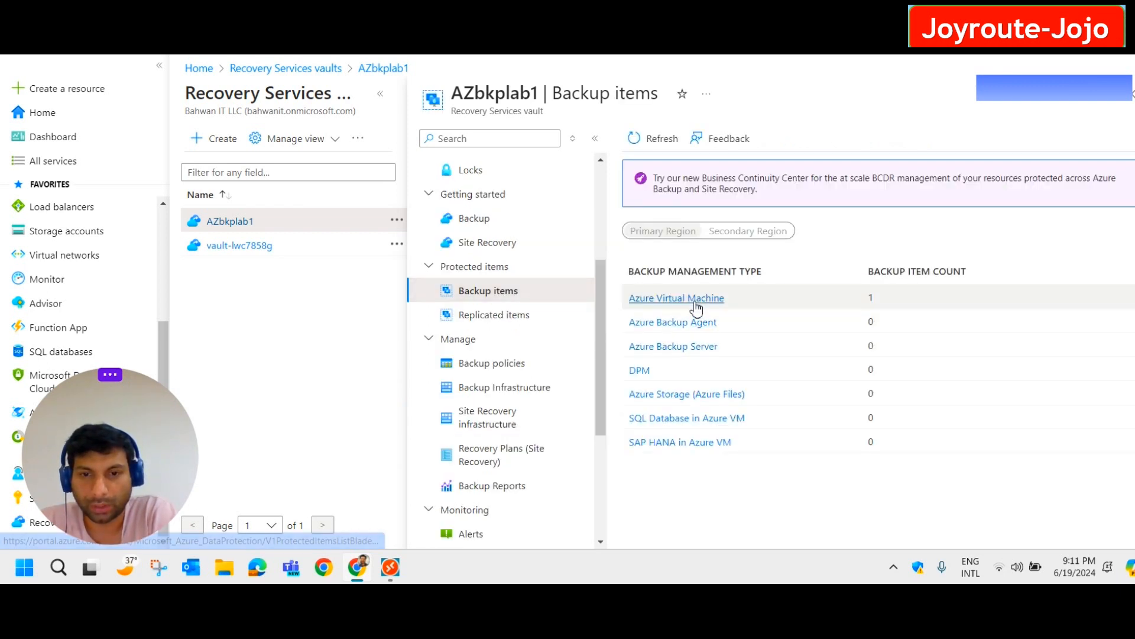
{"action": "left_click", "coordinate": [675, 298]}
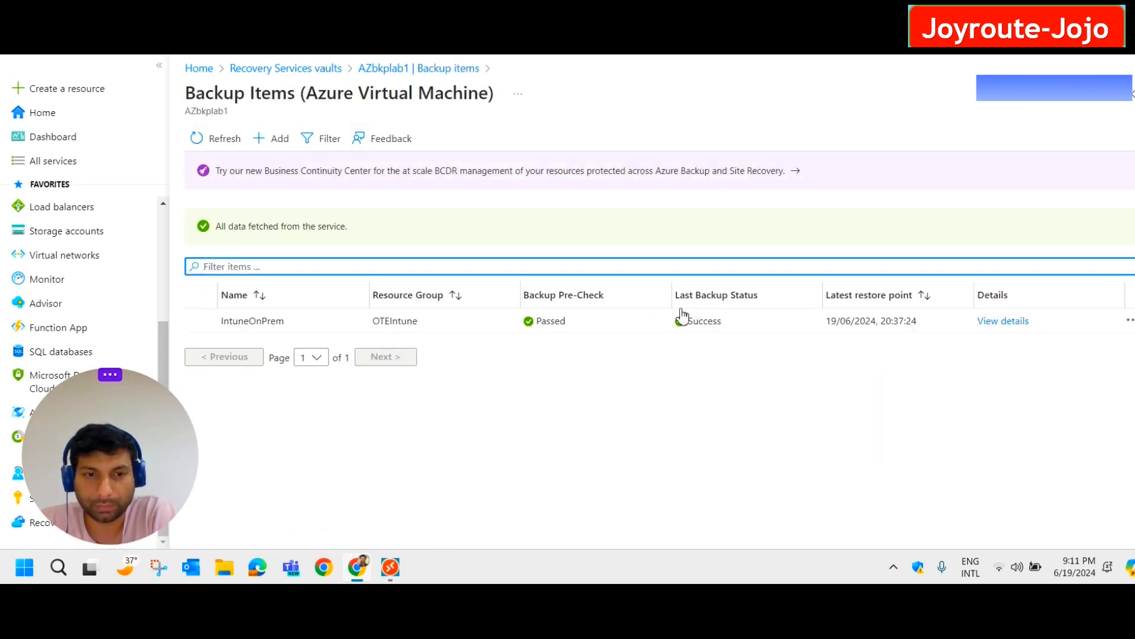
{"action": "left_click", "coordinate": [1129, 320]}
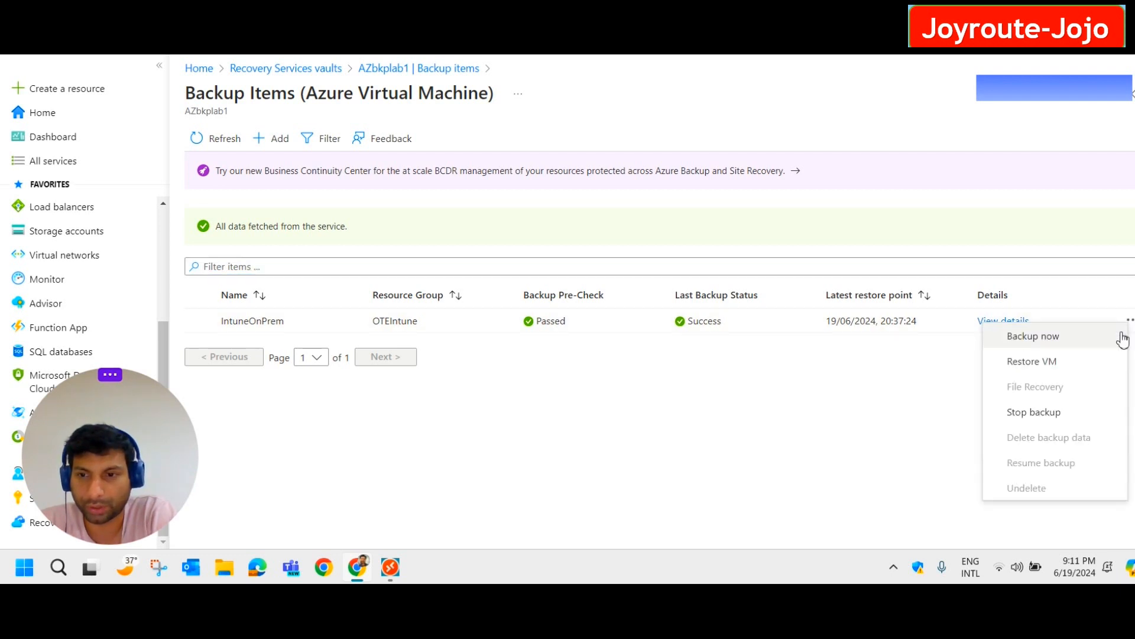
{"action": "mouse_move", "coordinate": [1036, 386]}
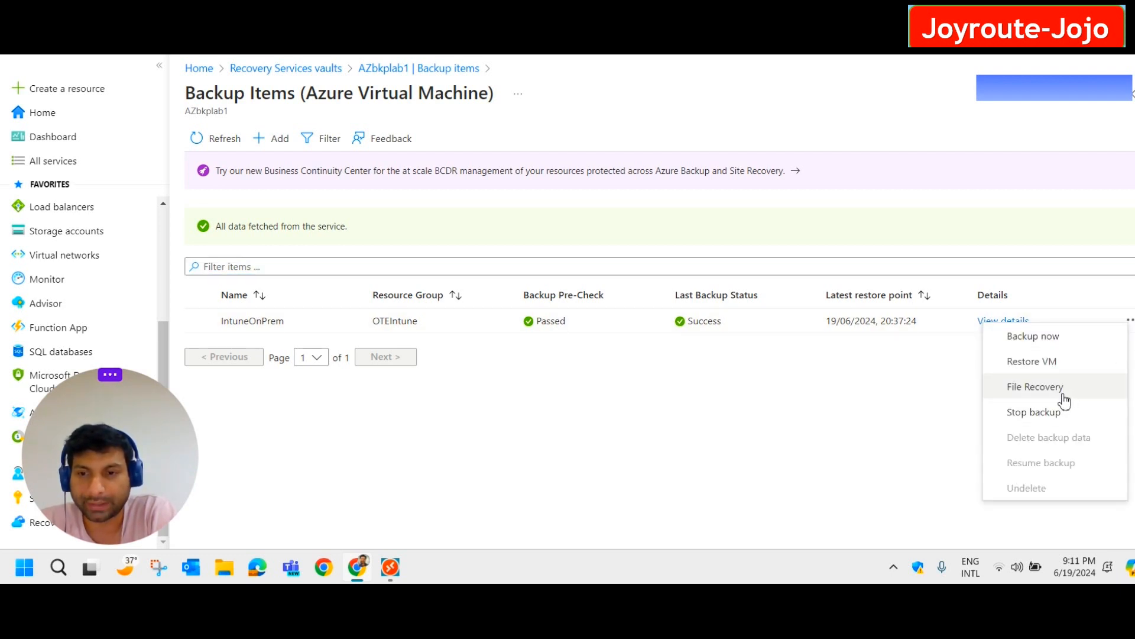
{"action": "mouse_move", "coordinate": [1061, 354]}
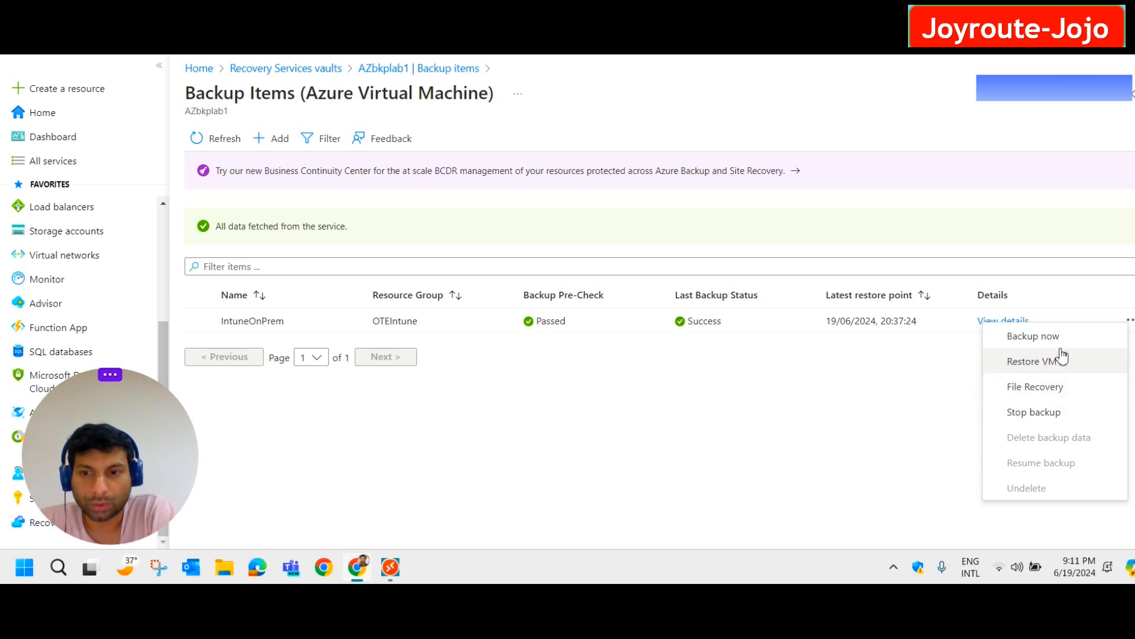
{"action": "left_click", "coordinate": [1035, 386]}
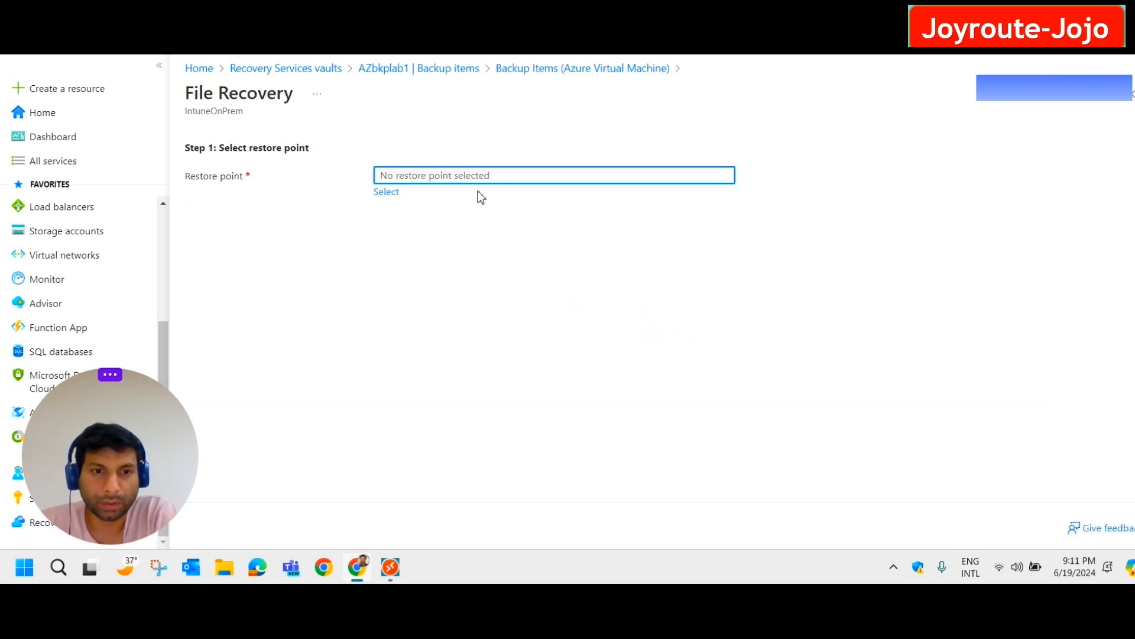
{"action": "mouse_move", "coordinate": [386, 192]}
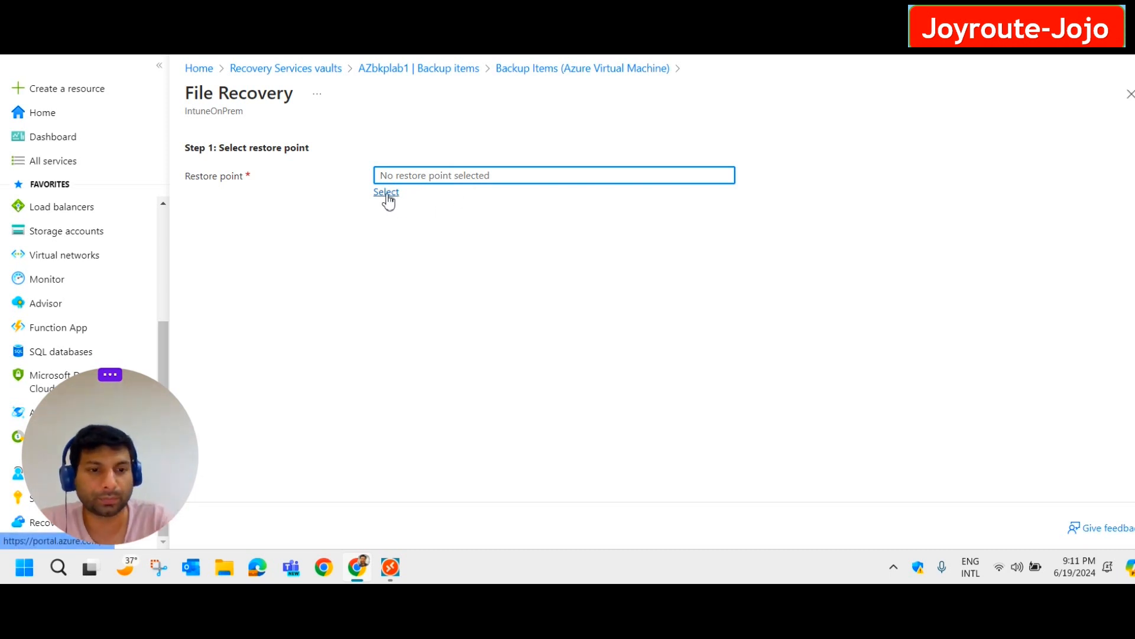
Select the 19/06/2024 8:37:24 pm application-consistent restore point.
{"action": "left_click", "coordinate": [387, 192]}
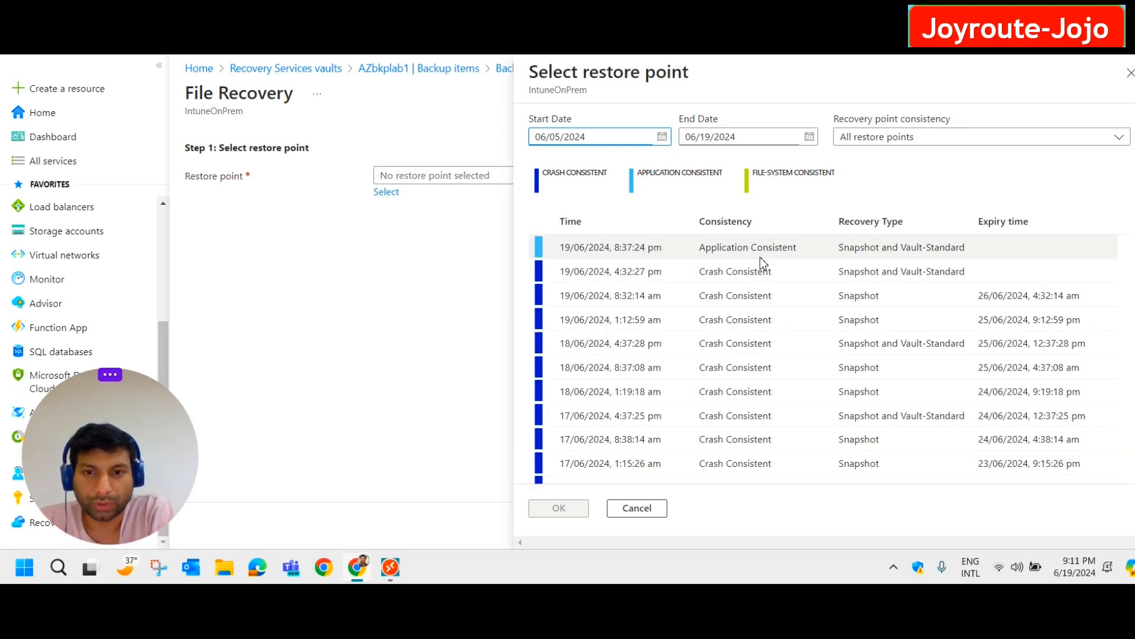
{"action": "mouse_move", "coordinate": [680, 261]}
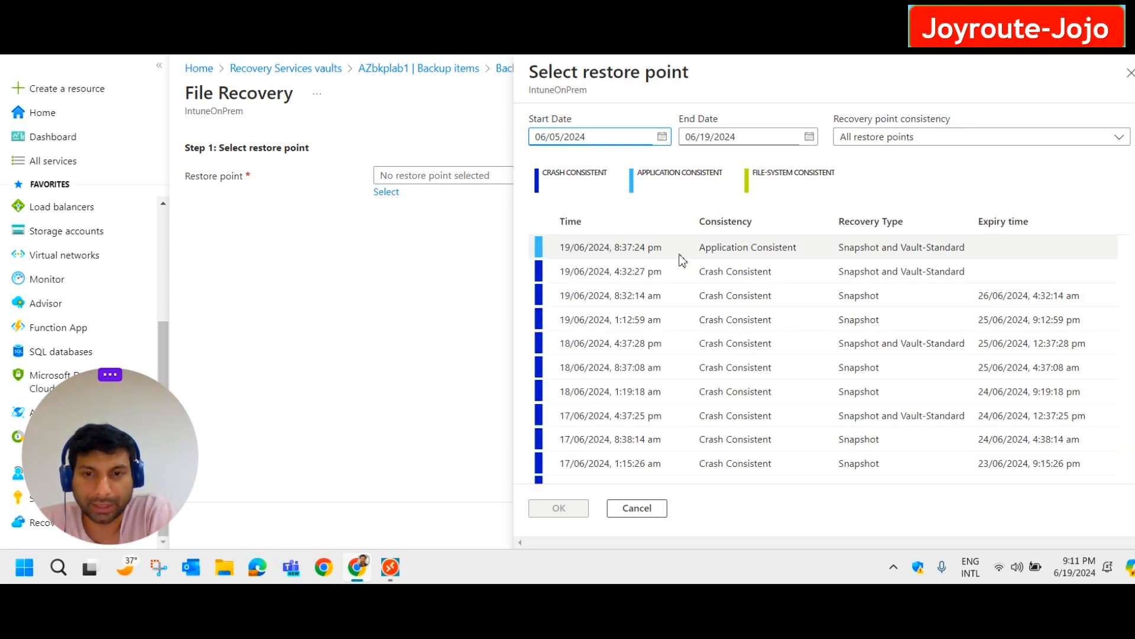
{"action": "left_click", "coordinate": [610, 247]}
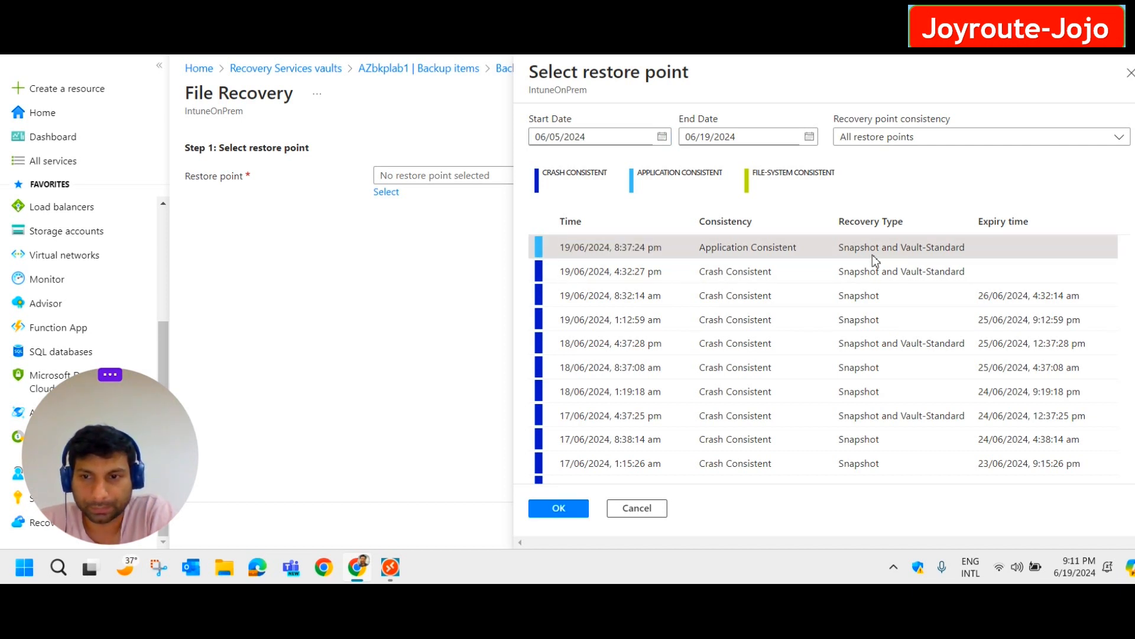
{"action": "left_click", "coordinate": [636, 507]}
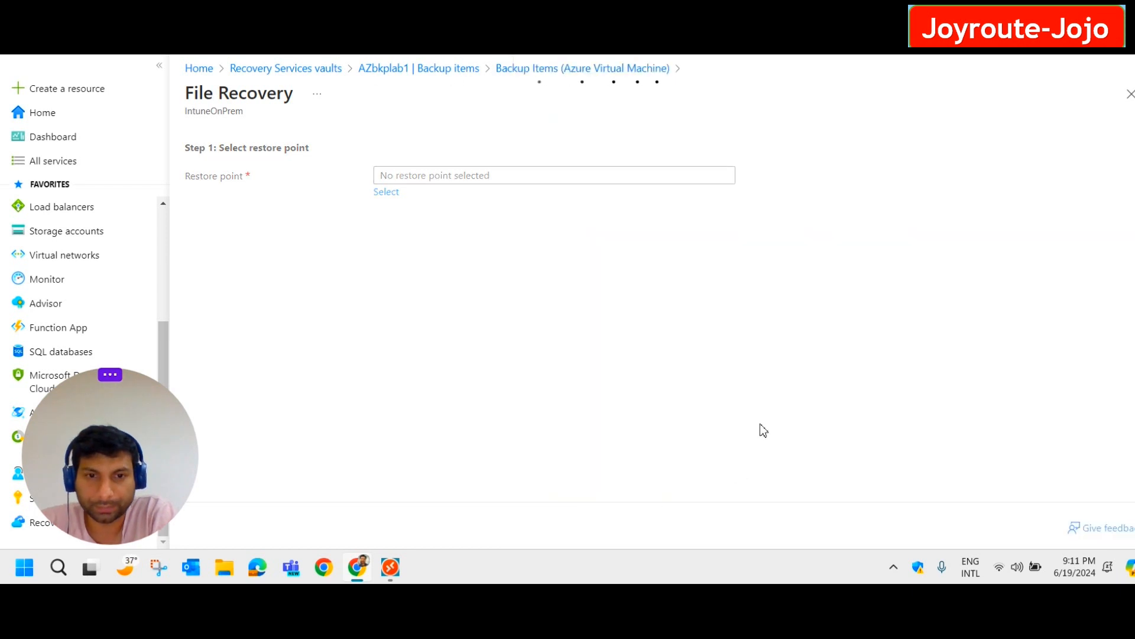
{"action": "left_click", "coordinate": [386, 191]}
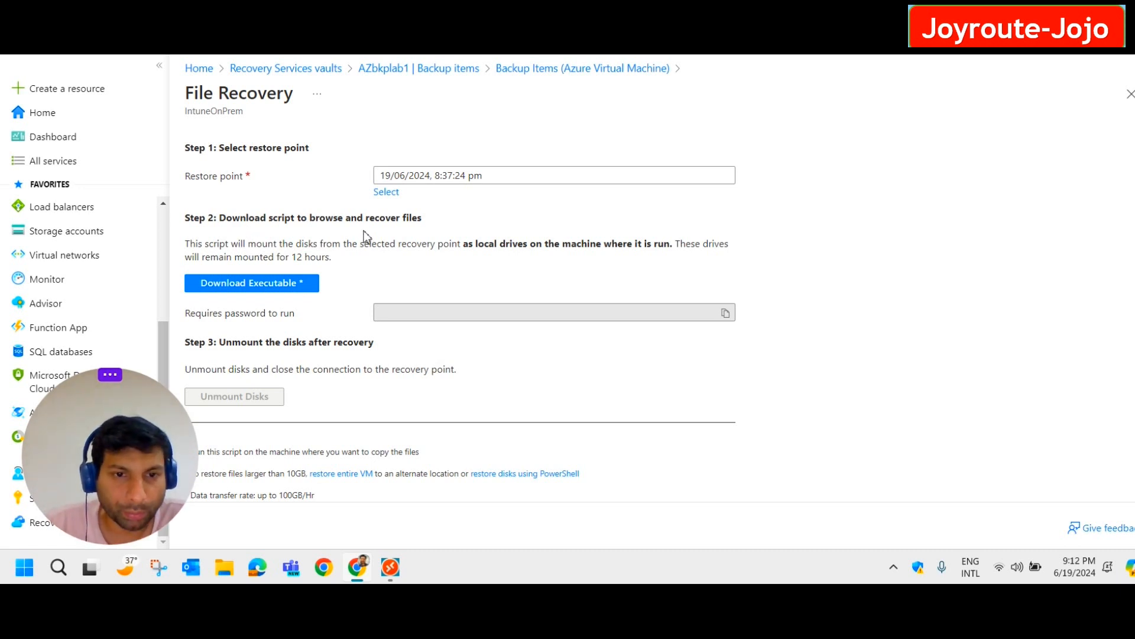
{"action": "mouse_move", "coordinate": [278, 256]}
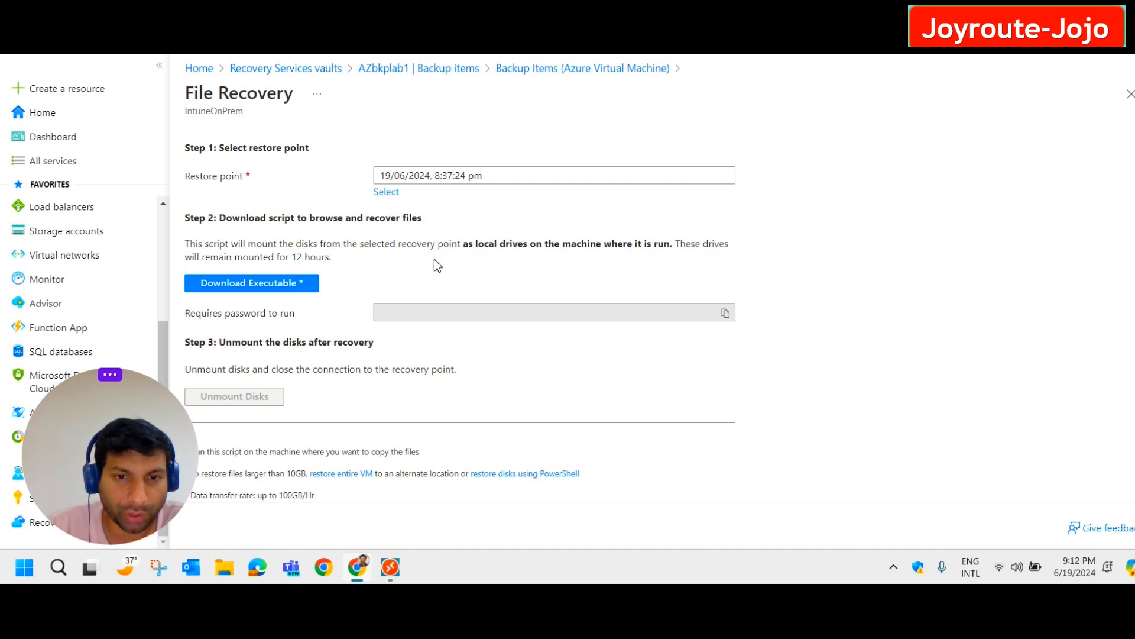
{"action": "mouse_move", "coordinate": [597, 265]}
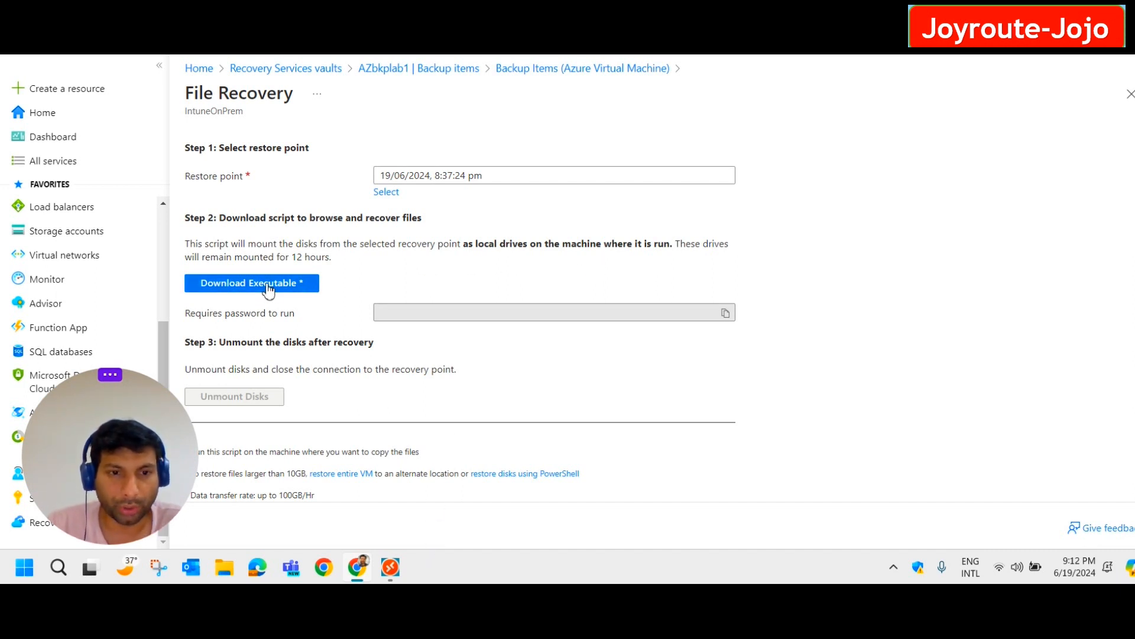
Generate the IntuneOnPrem recovery script and password, then download the executable.
{"action": "left_click", "coordinate": [251, 283]}
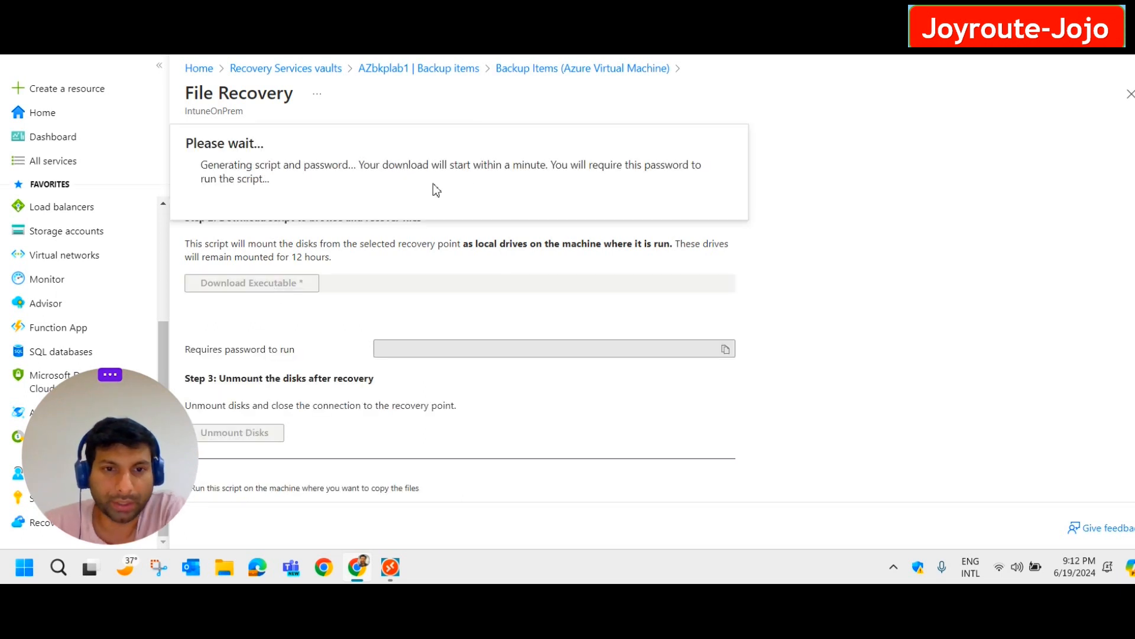
{"action": "mouse_move", "coordinate": [650, 188]}
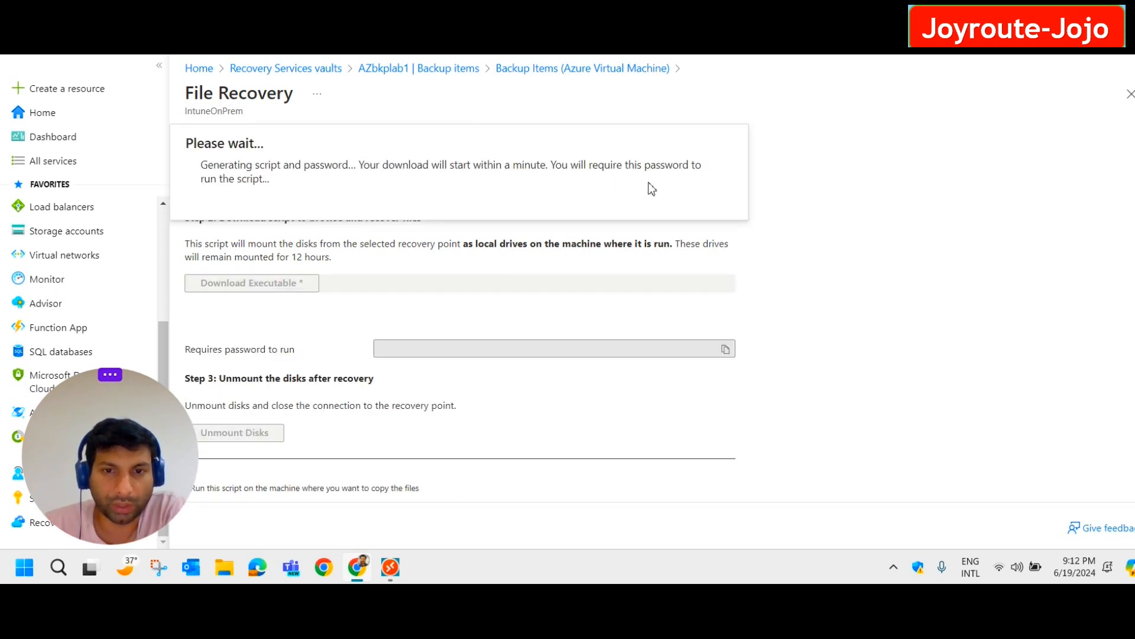
{"action": "mouse_move", "coordinate": [645, 201]}
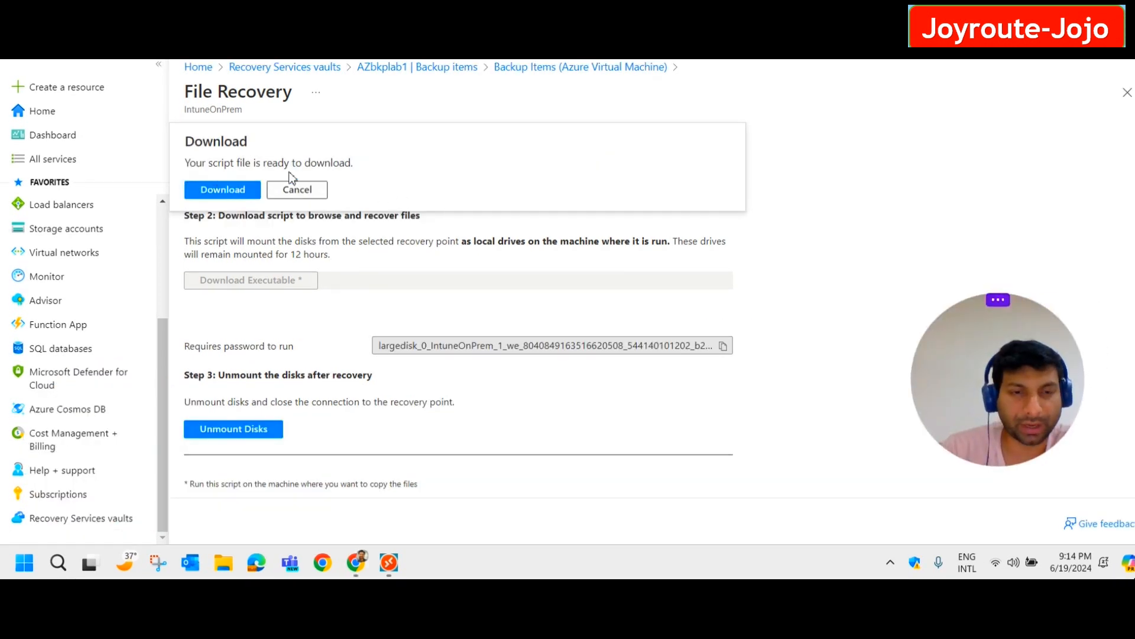
{"action": "left_click", "coordinate": [222, 189]}
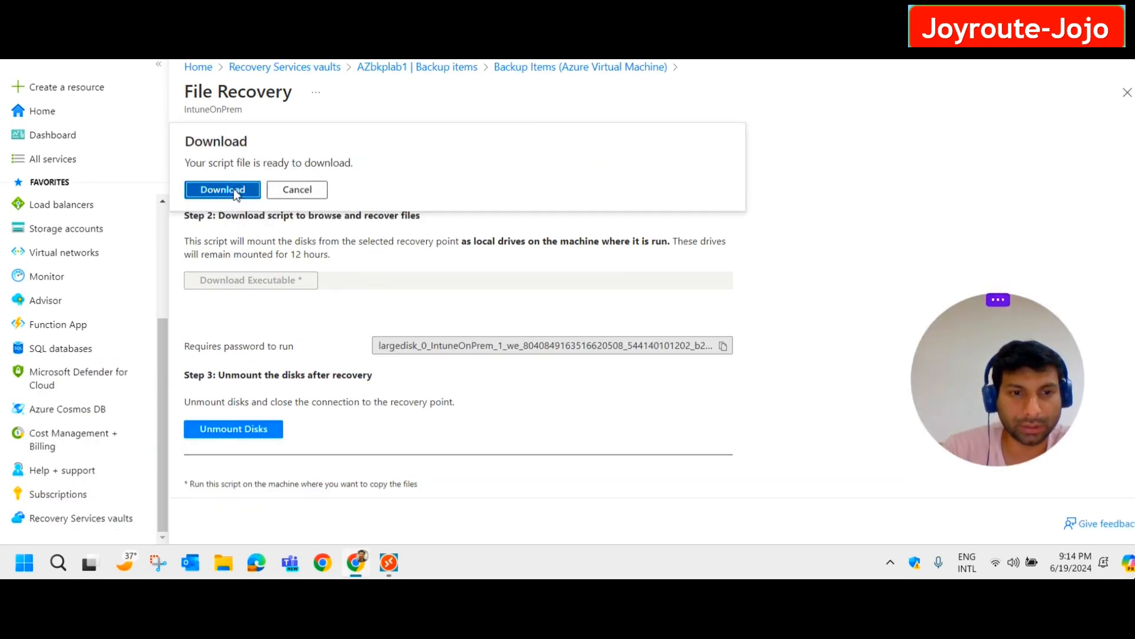
{"action": "left_click", "coordinate": [223, 190]}
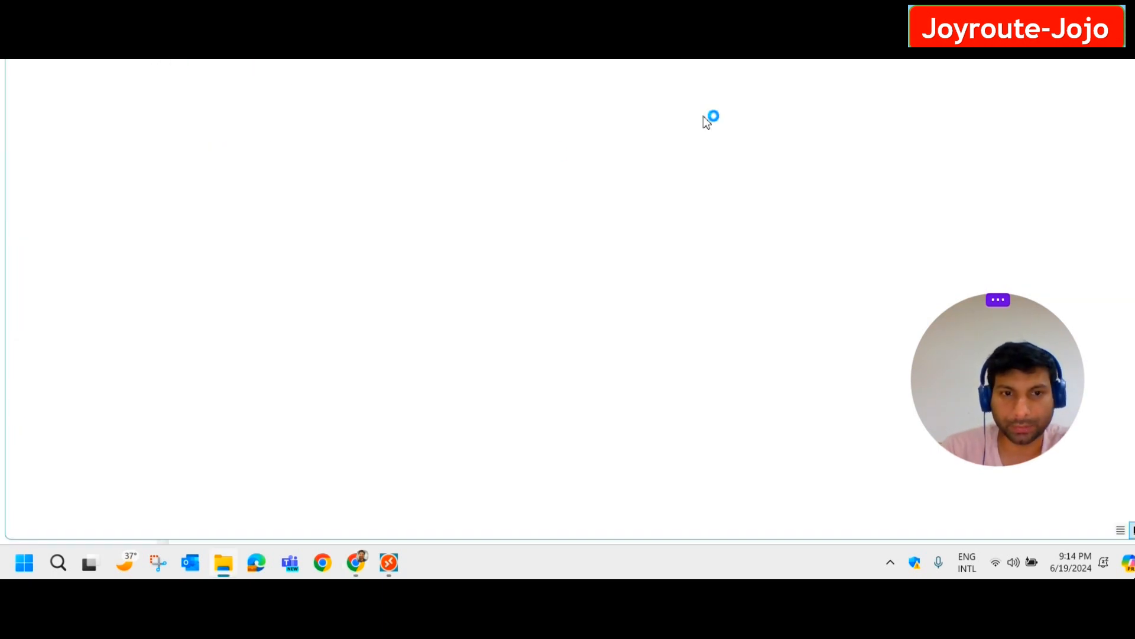
Launch the downloaded IaaSVMILRExeForWindows.exe recovery executable.
{"action": "left_click", "coordinate": [223, 562]}
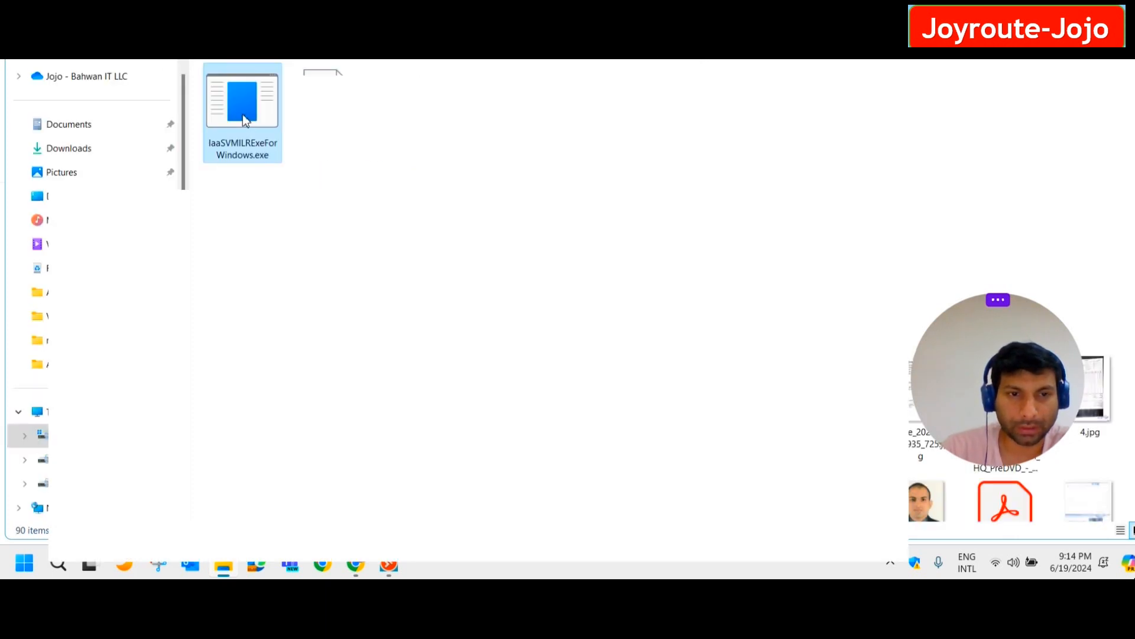
{"action": "right_click", "coordinate": [242, 109]}
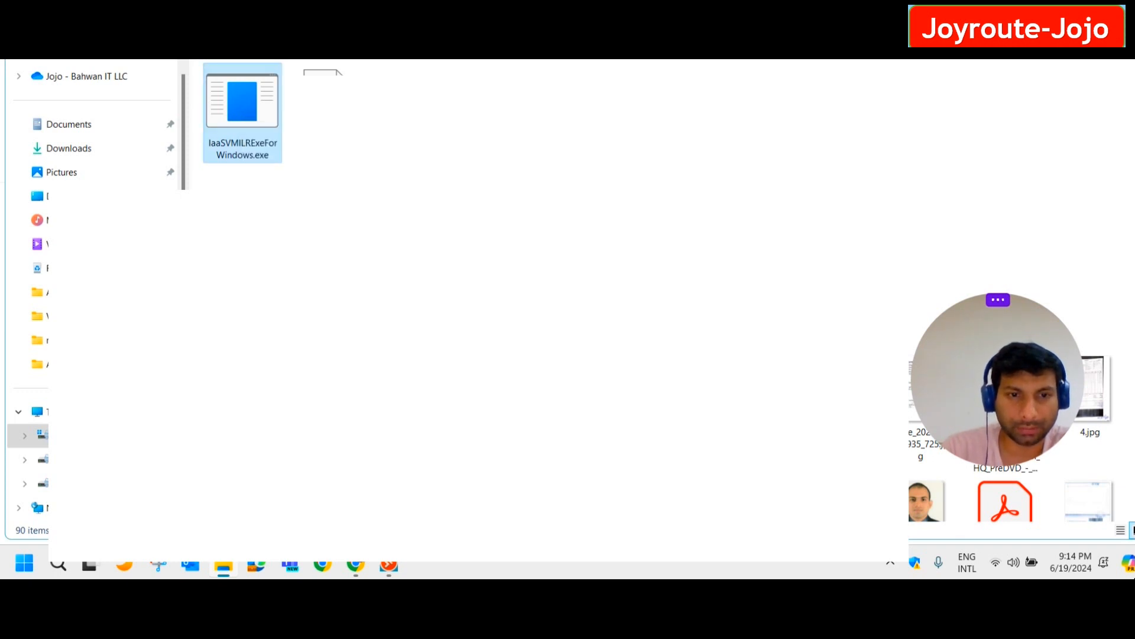
{"action": "double_click", "coordinate": [242, 101]}
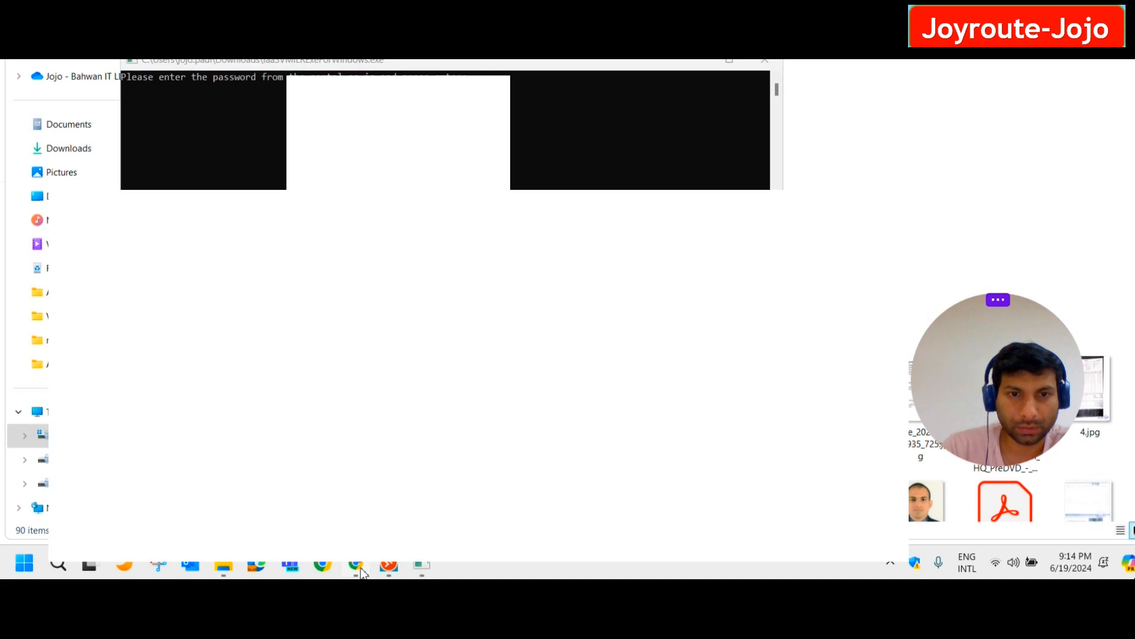
Copy the script password from the portal and submit it to the console.
{"action": "left_click", "coordinate": [356, 565]}
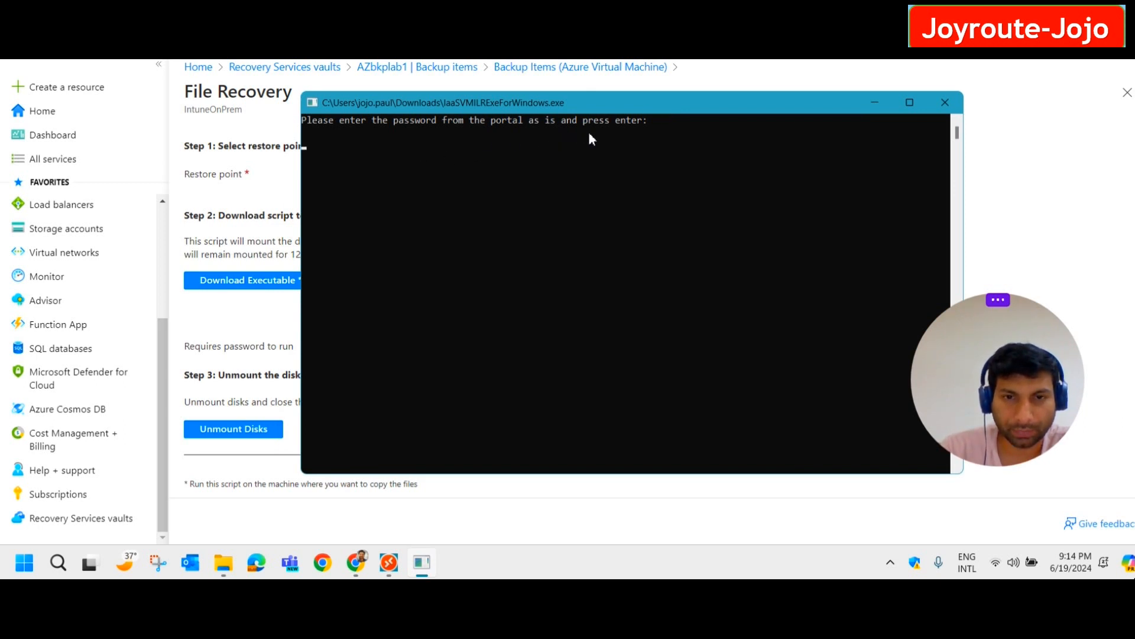
{"action": "left_click", "coordinate": [945, 103]}
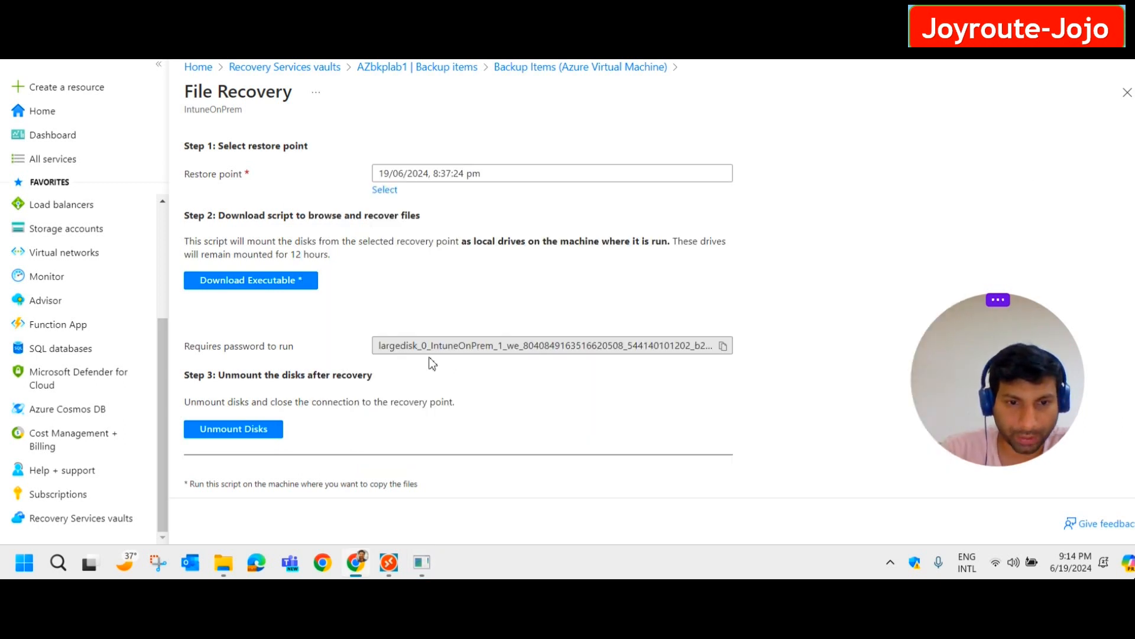
{"action": "mouse_move", "coordinate": [724, 345]}
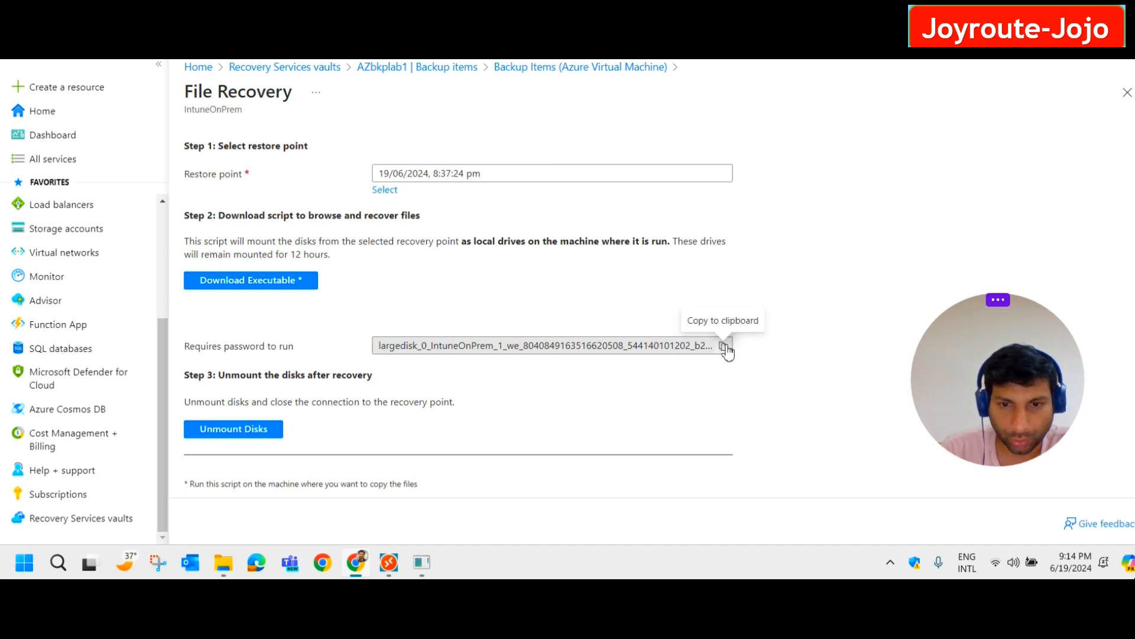
{"action": "left_click", "coordinate": [723, 346]}
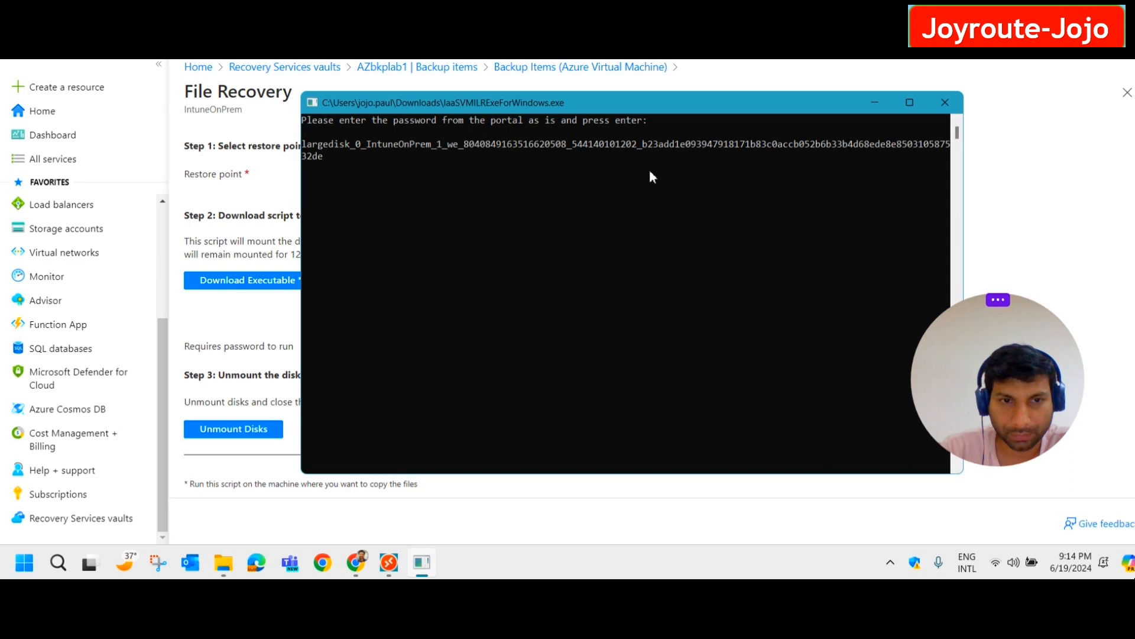
{"action": "key", "text": "enter"}
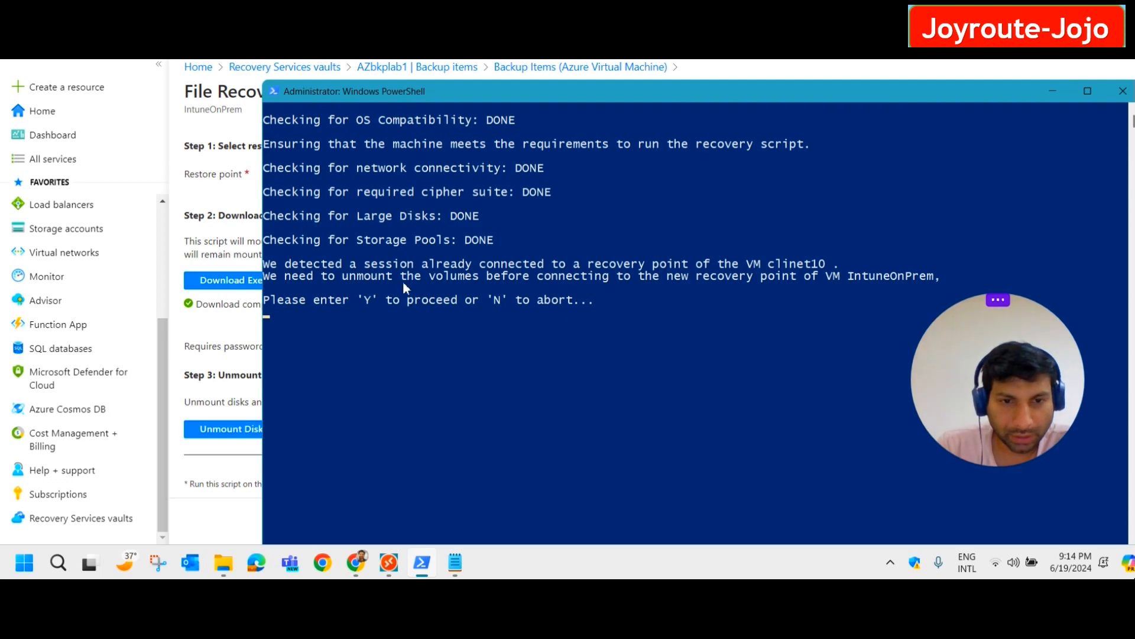
{"action": "mouse_move", "coordinate": [756, 281]}
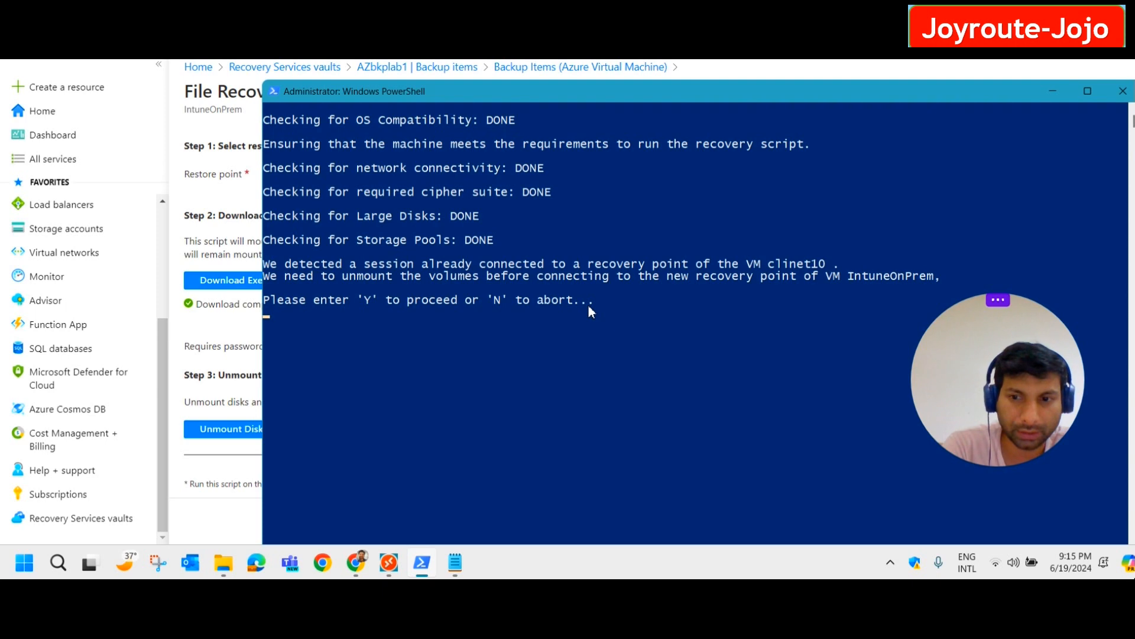
Answer Y to drop the old session and allow SecureTCPTunnel.exe to run.
{"action": "type", "text": "Y"}
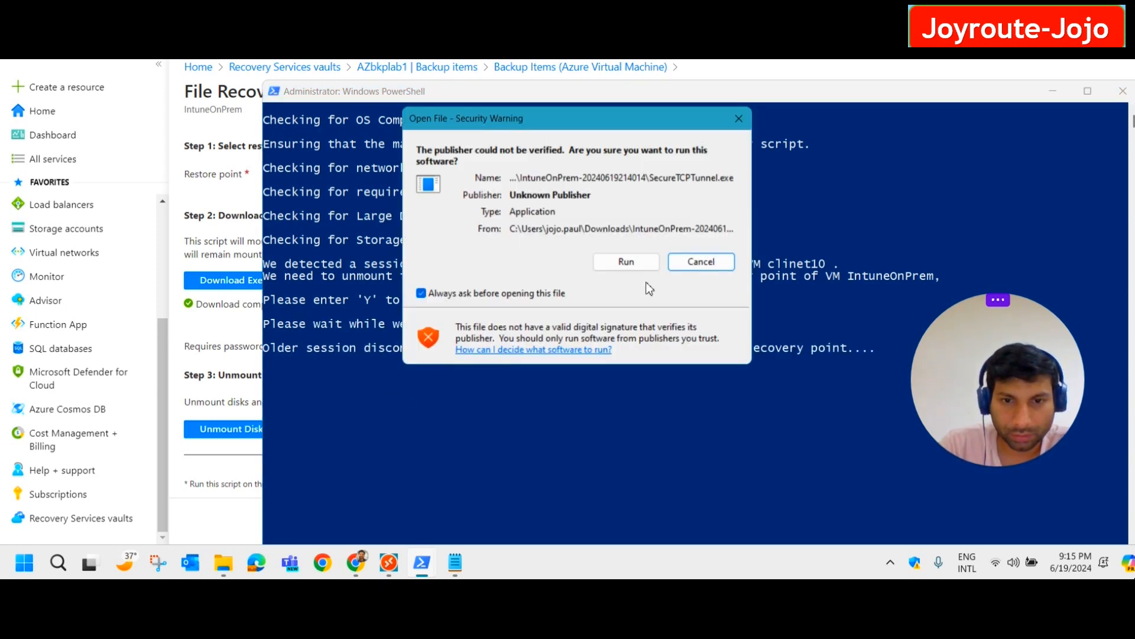
{"action": "left_click", "coordinate": [626, 261]}
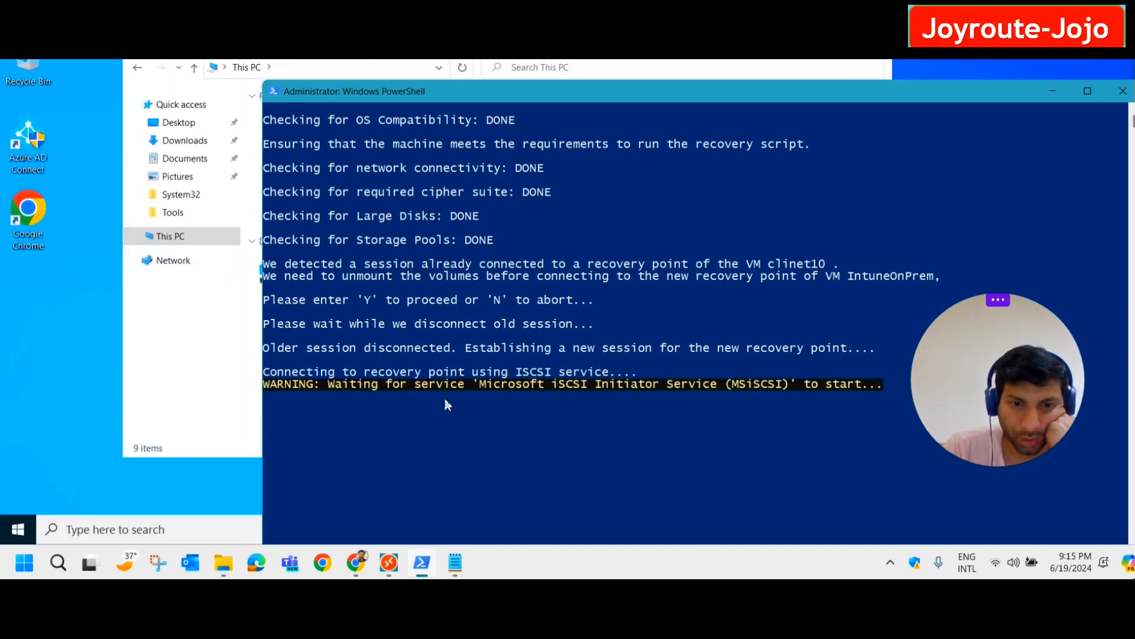
{"action": "mouse_move", "coordinate": [586, 408]}
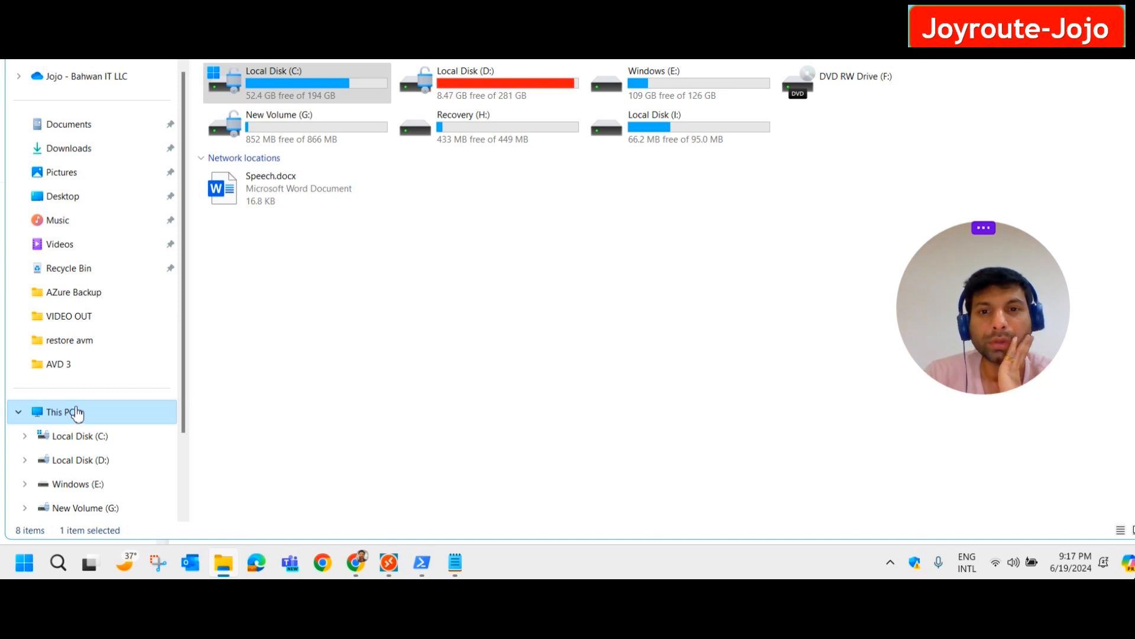
{"action": "mouse_move", "coordinate": [294, 263]}
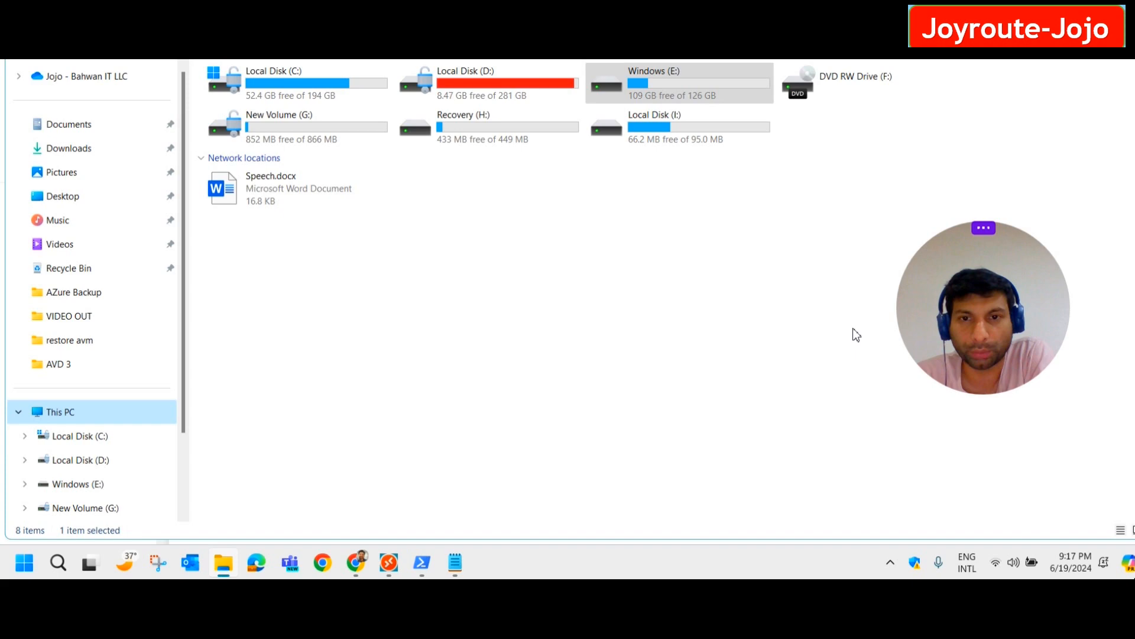
{"action": "mouse_move", "coordinate": [677, 81]}
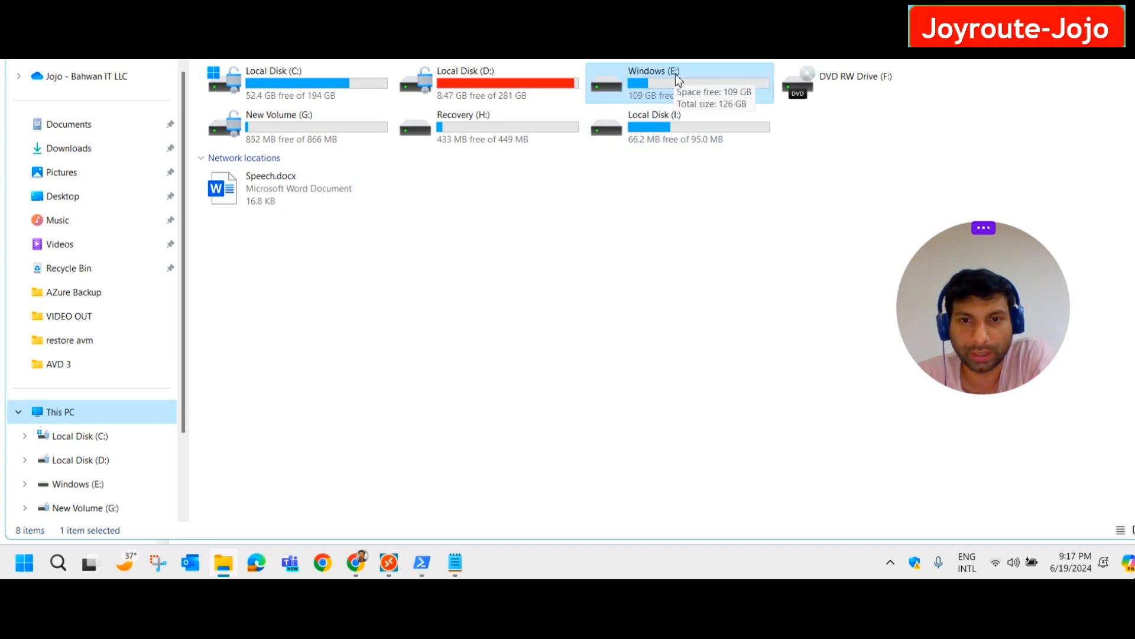
Open the recovered Windows (E:) drive and copy the 'Restore a folder' folder.
{"action": "double_click", "coordinate": [654, 80]}
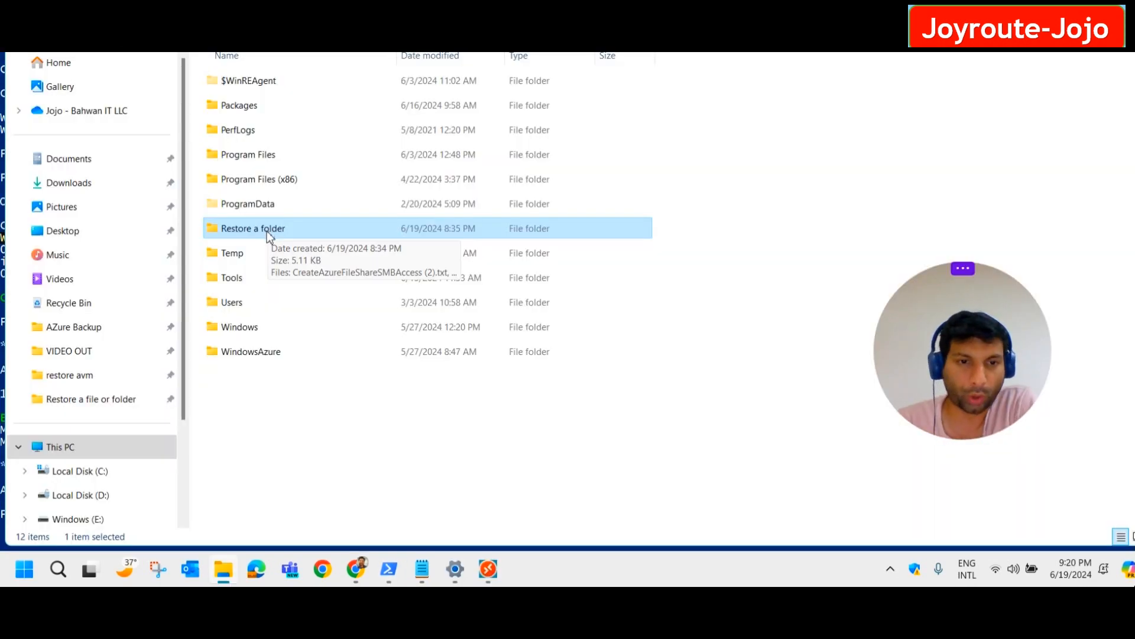
{"action": "right_click", "coordinate": [252, 228]}
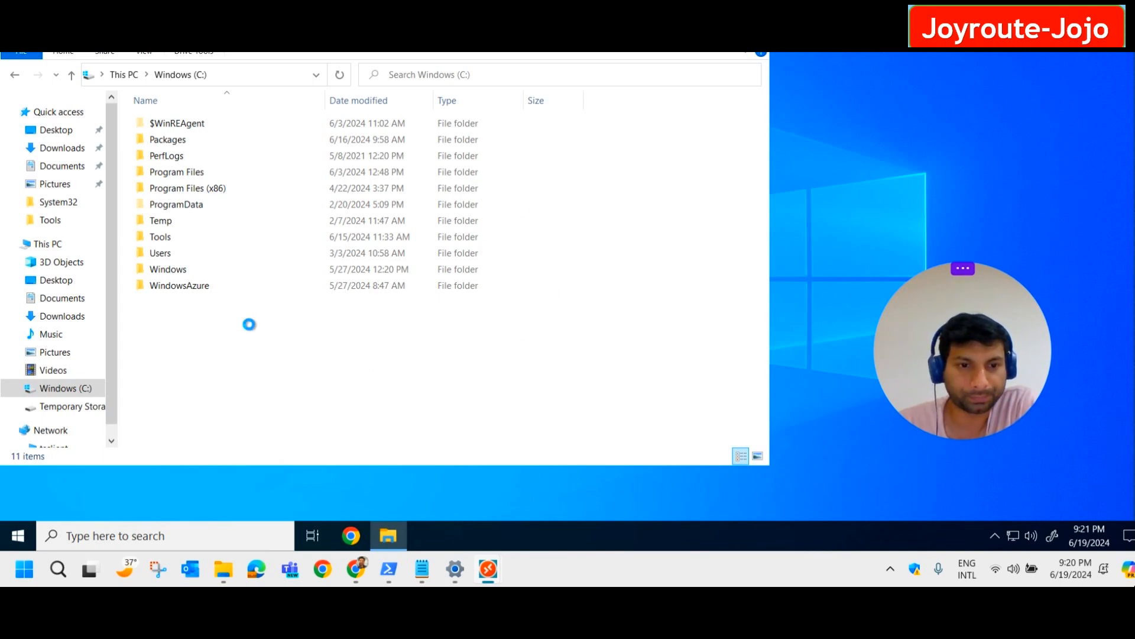
Paste 'Restore a folder' into the VM's Windows (C:) drive.
{"action": "right_click", "coordinate": [249, 323]}
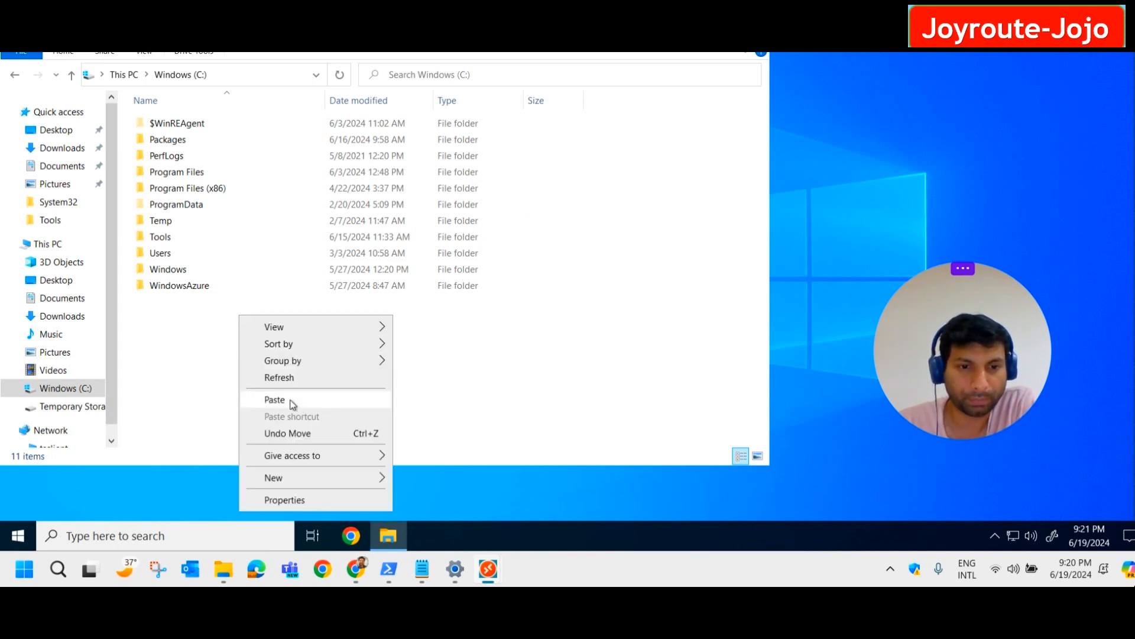
{"action": "left_click", "coordinate": [275, 399]}
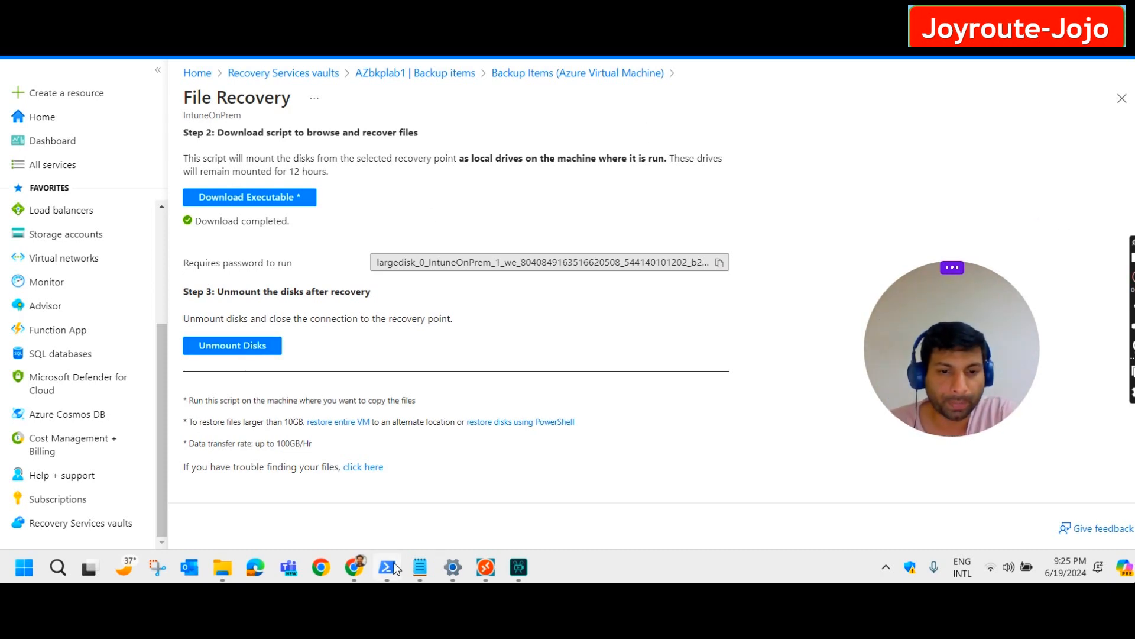
Unmount the recovery disks from File Recovery Step 3 and confirm C: holds the restored folder.
{"action": "left_click", "coordinate": [386, 567]}
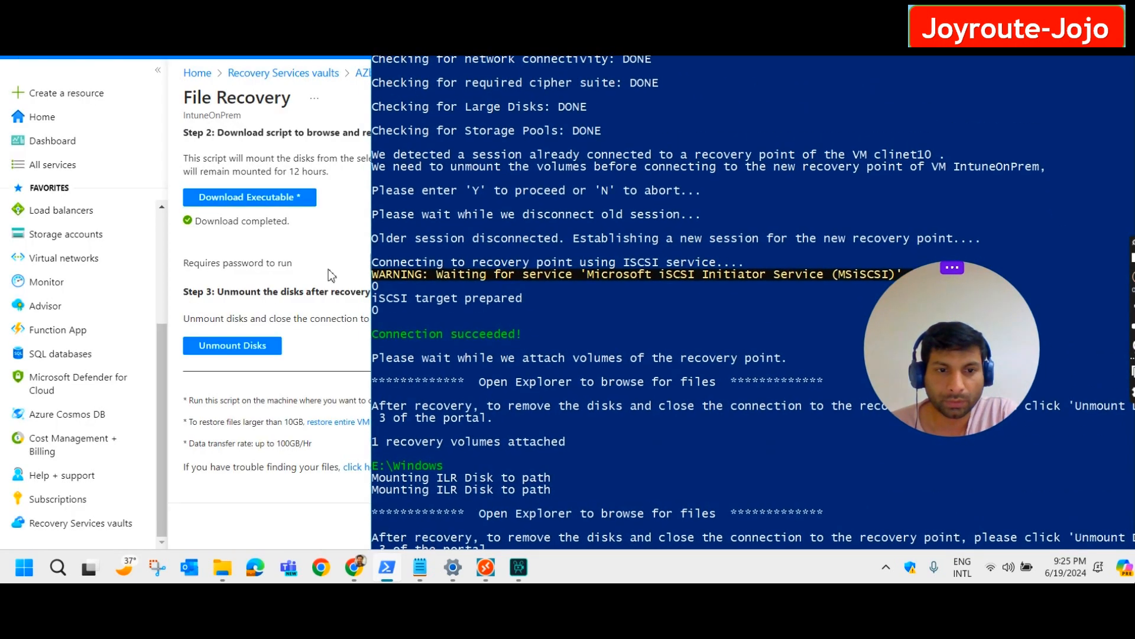
{"action": "mouse_move", "coordinate": [232, 345]}
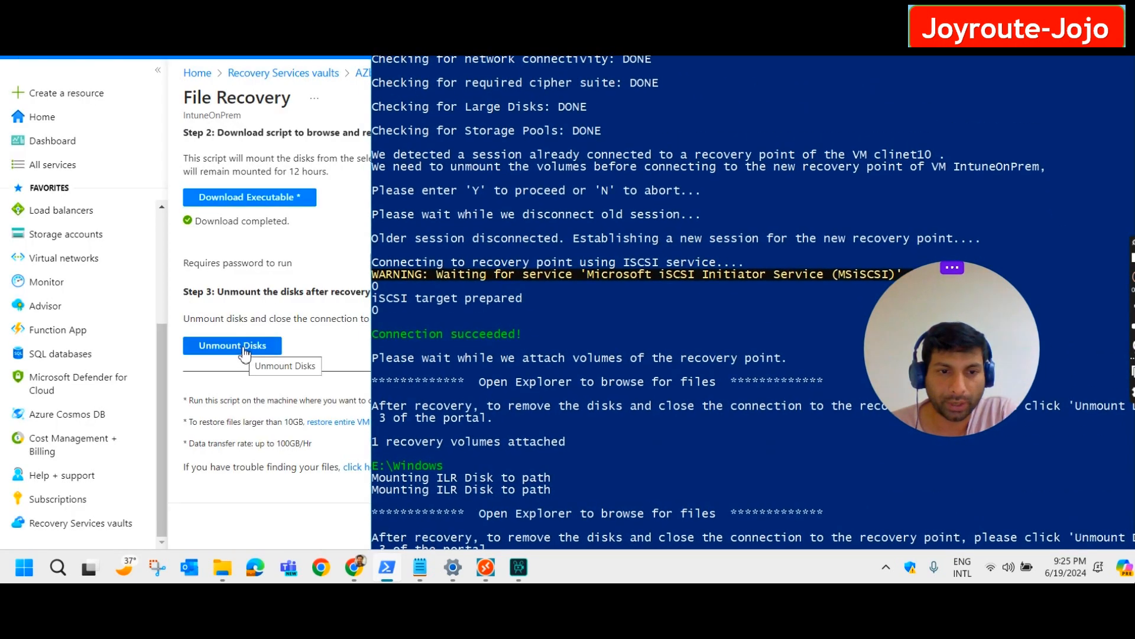
{"action": "left_click", "coordinate": [232, 345]}
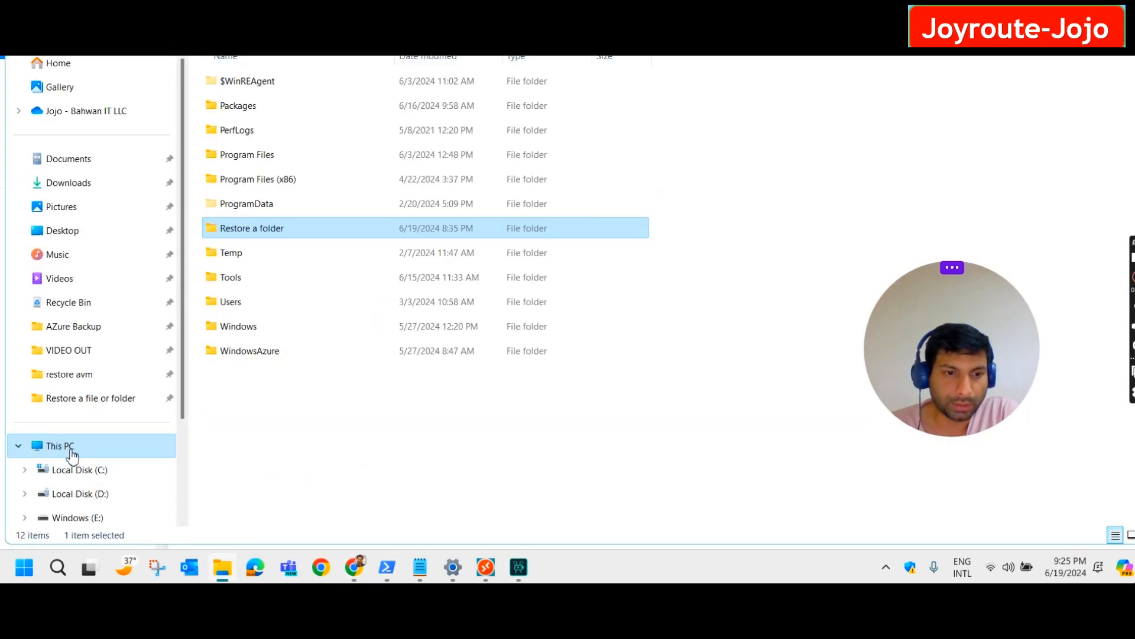
{"action": "left_click", "coordinate": [59, 445]}
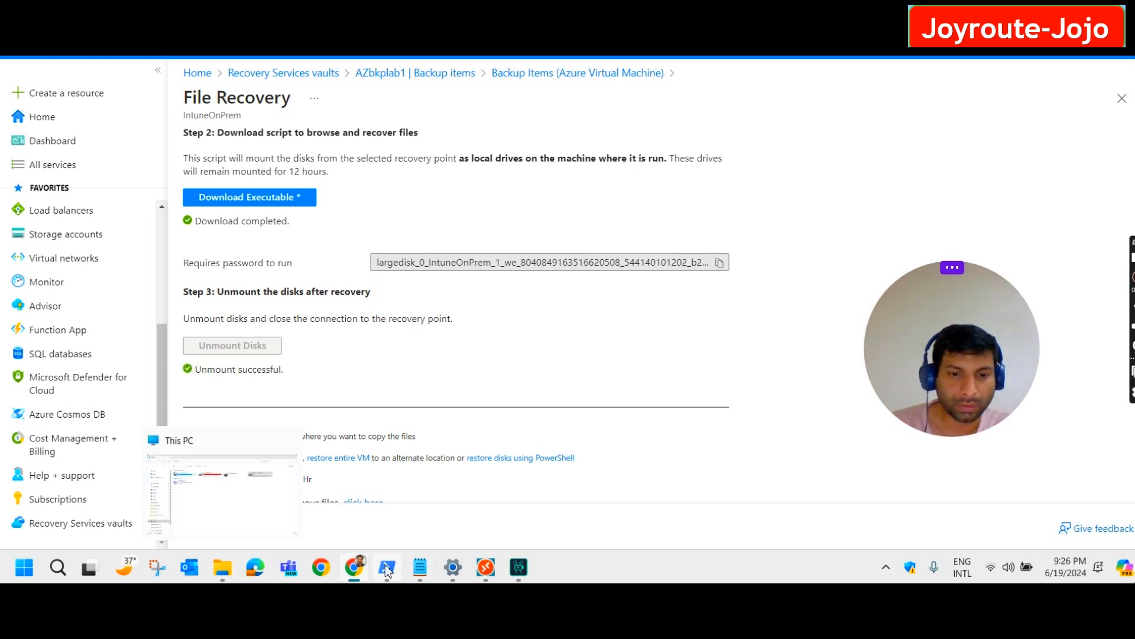
{"action": "left_click", "coordinate": [386, 567]}
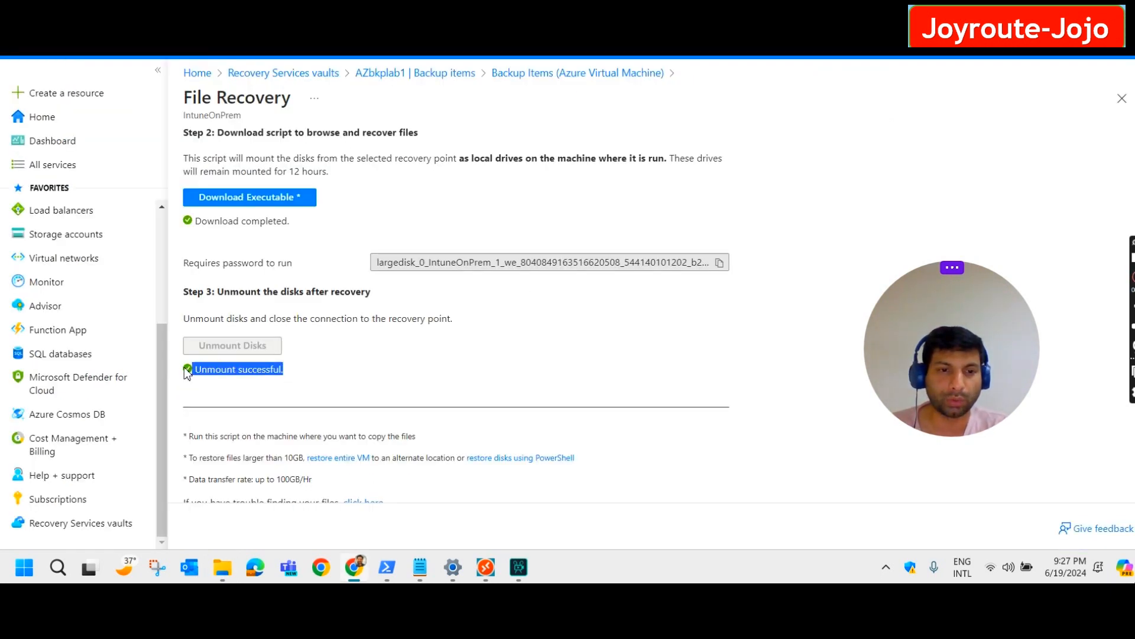
{"action": "scroll", "scroll_direction": "down", "scroll_amount": 3}
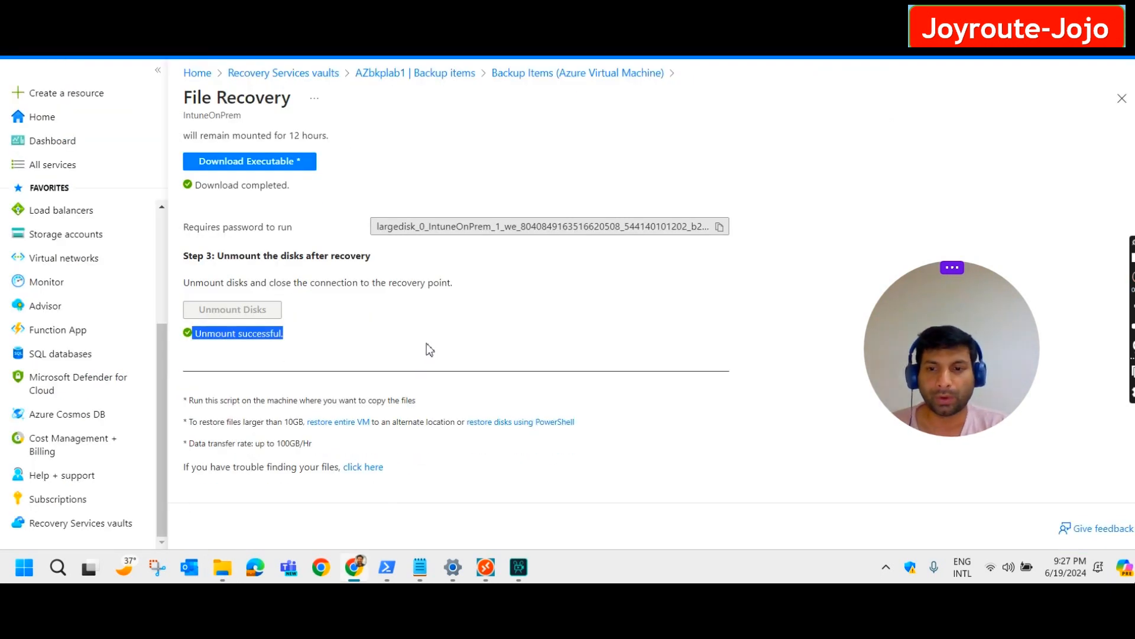